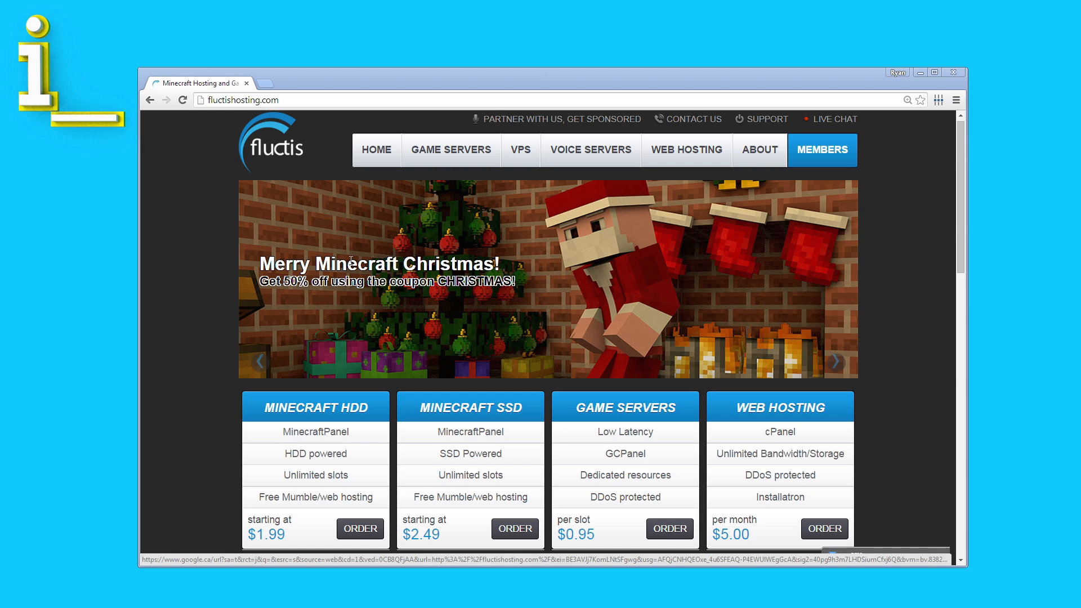
# - Order the Minecraft SSD plan and pick a size from its RAM dropdown
pyautogui.click(514, 529)
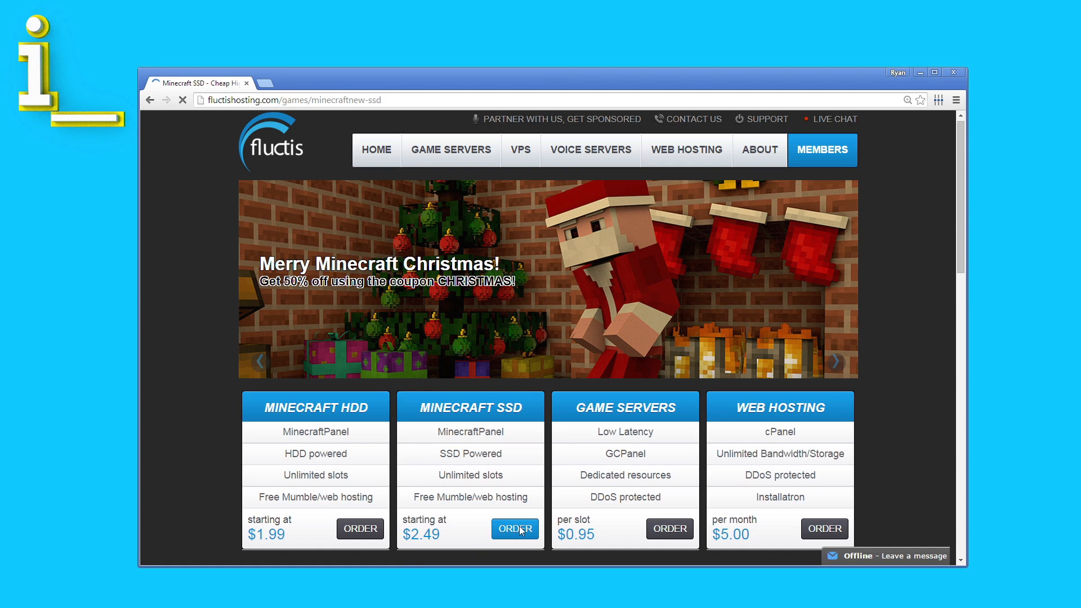
pyautogui.click(514, 528)
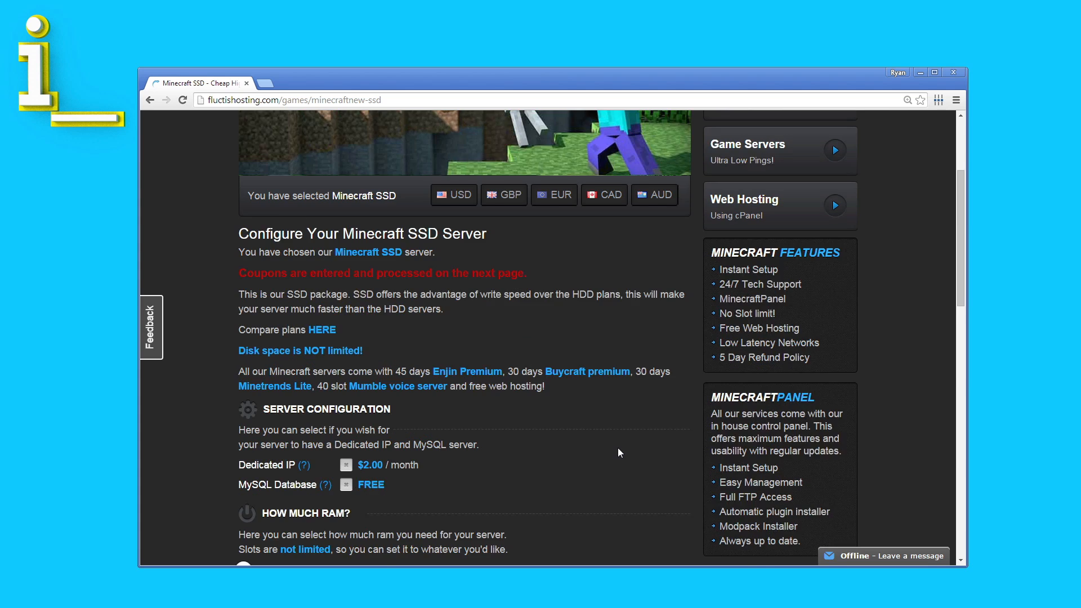
pyautogui.scroll(-3)
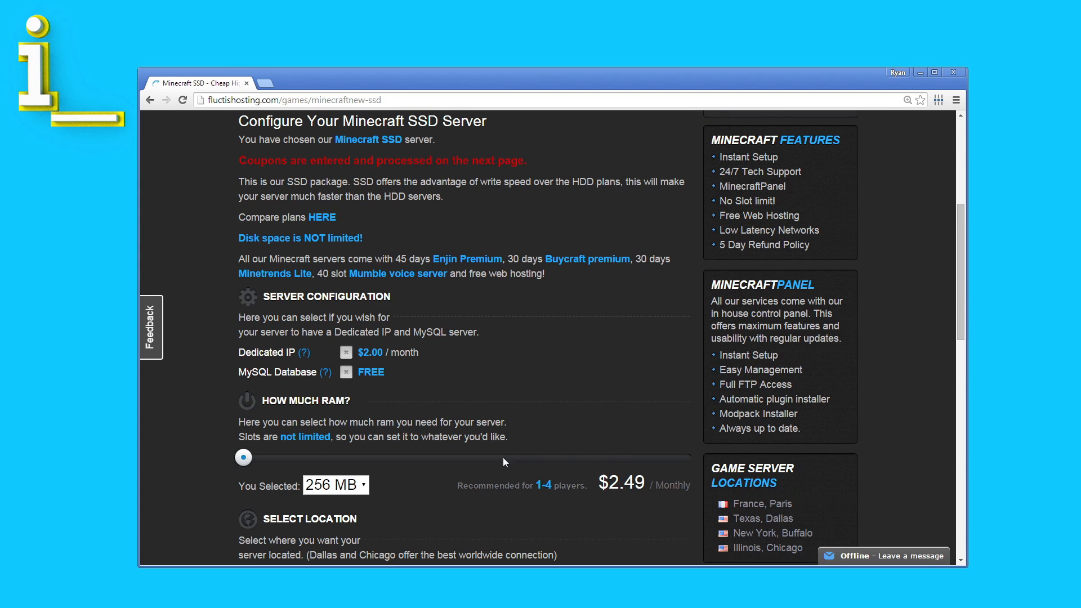
pyautogui.click(335, 485)
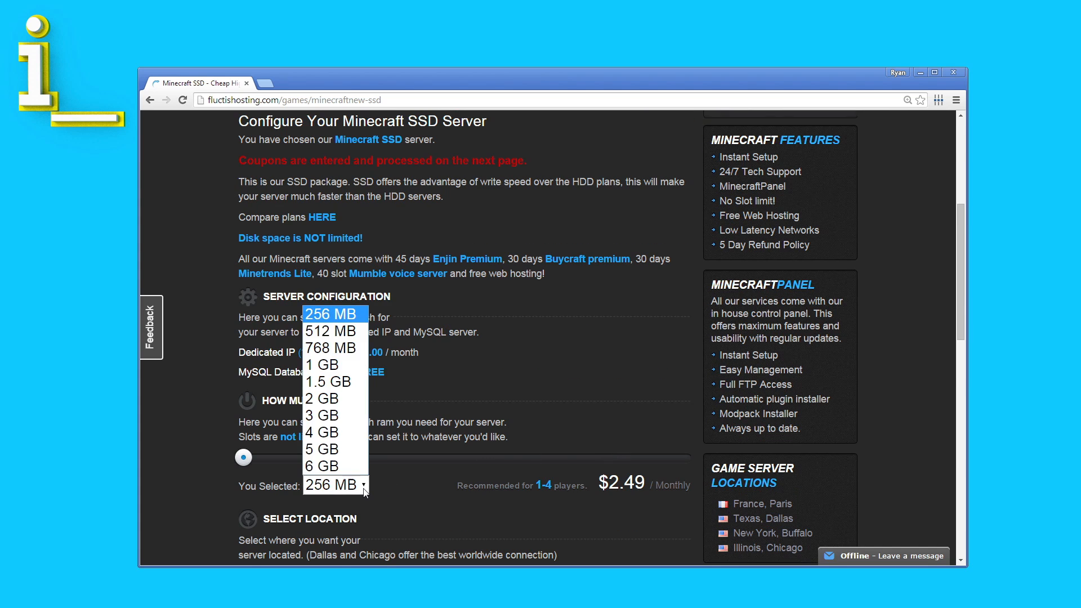
pyautogui.click(322, 414)
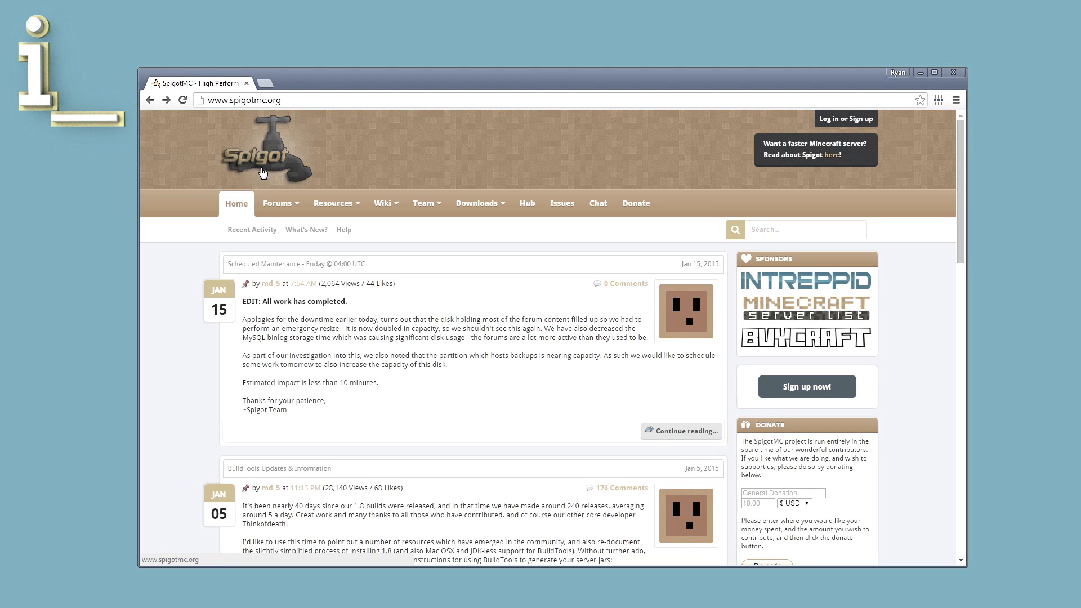
pyautogui.moveTo(242, 171)
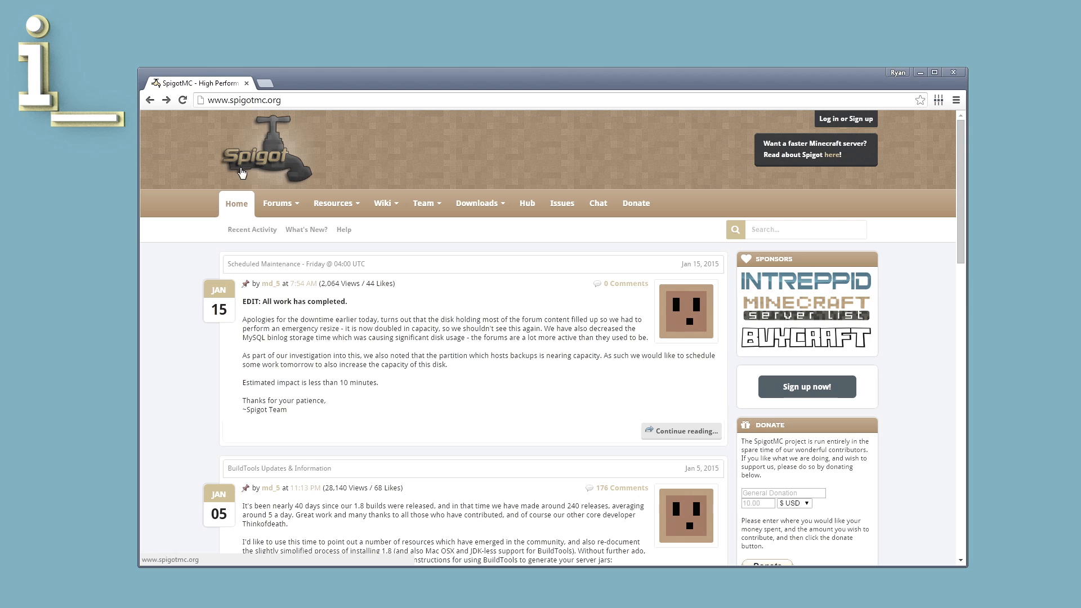
pyautogui.moveTo(233, 170)
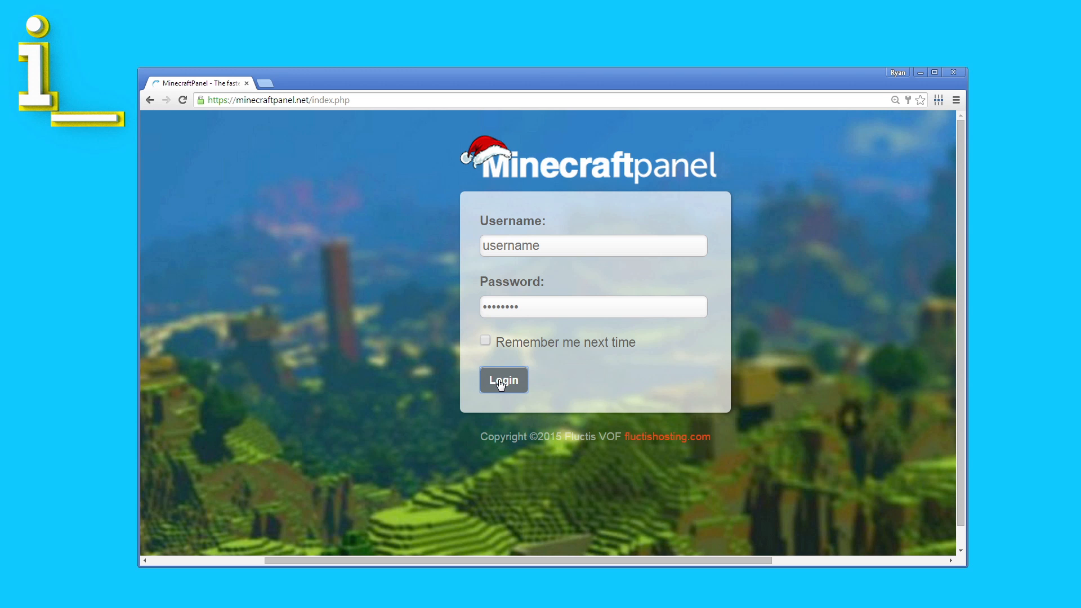
# - Log in, install the Spigot server build from Updates, and start the server
pyautogui.click(503, 380)
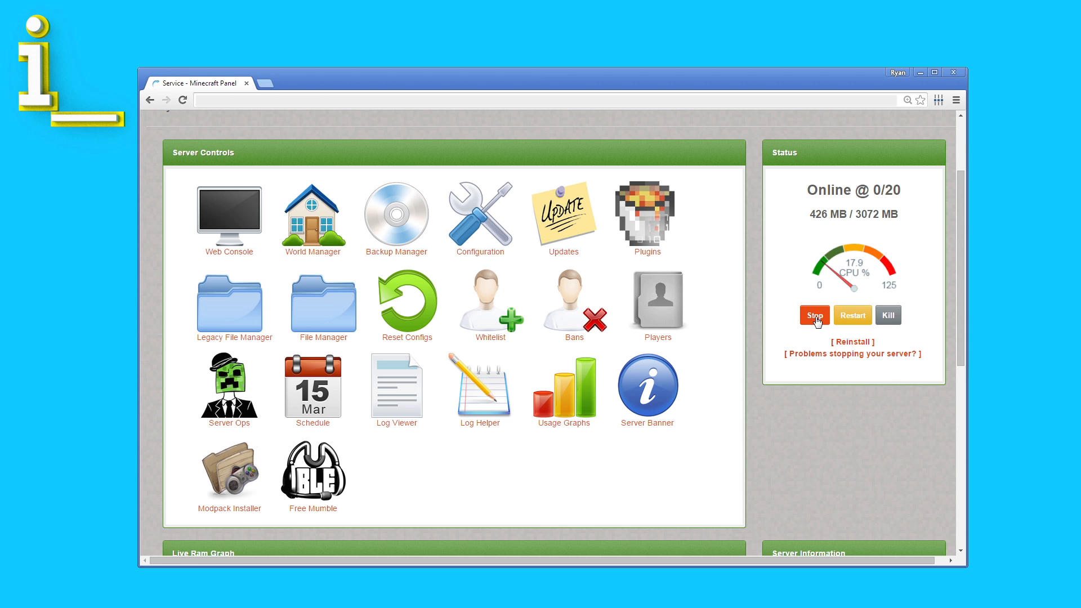
pyautogui.moveTo(772, 313)
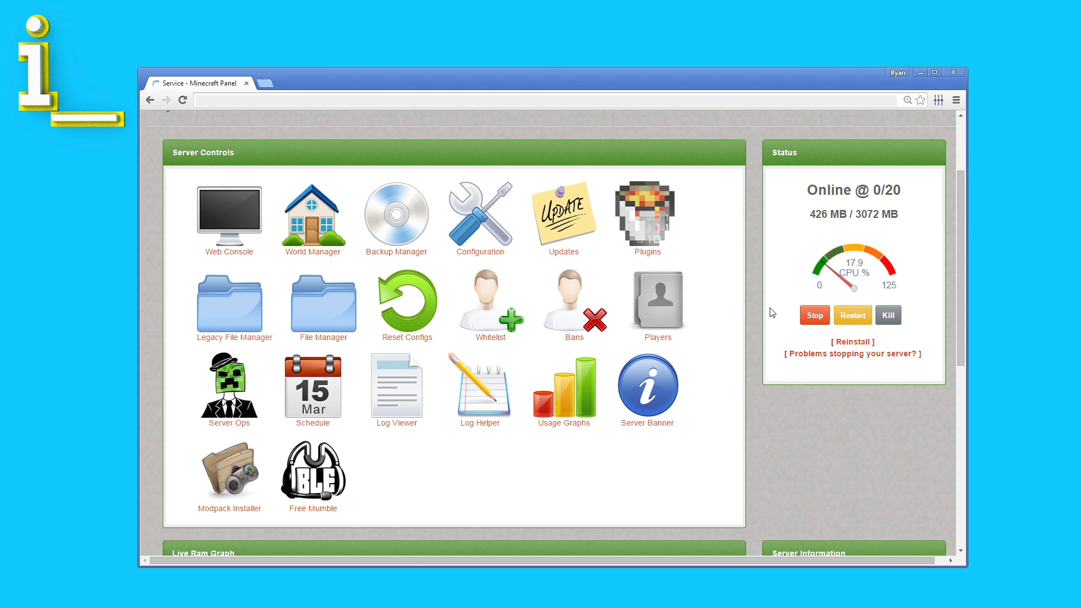
pyautogui.click(563, 215)
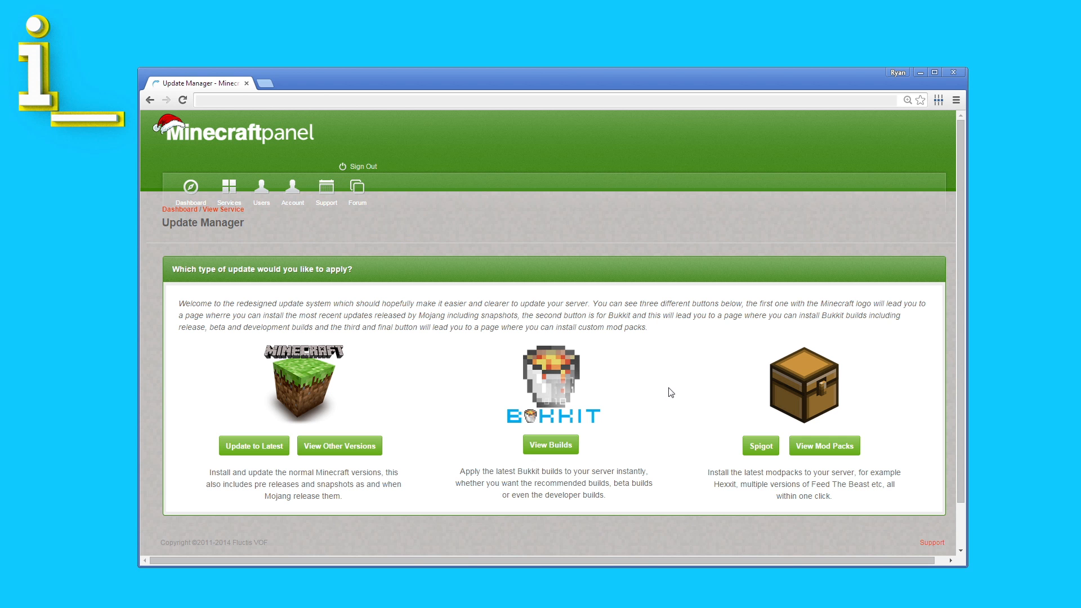
pyautogui.click(759, 445)
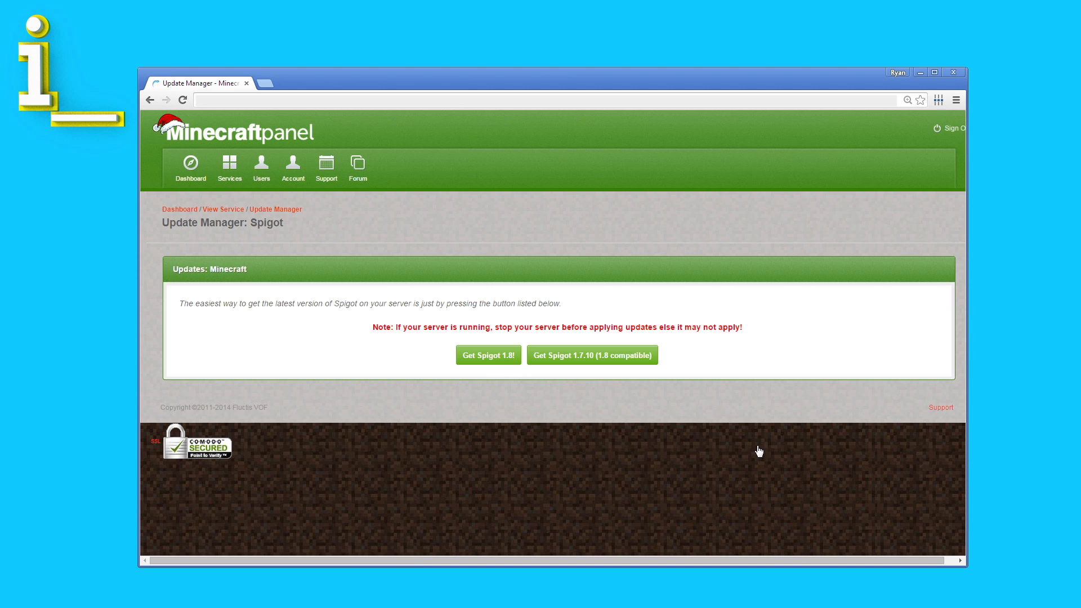
pyautogui.click(488, 354)
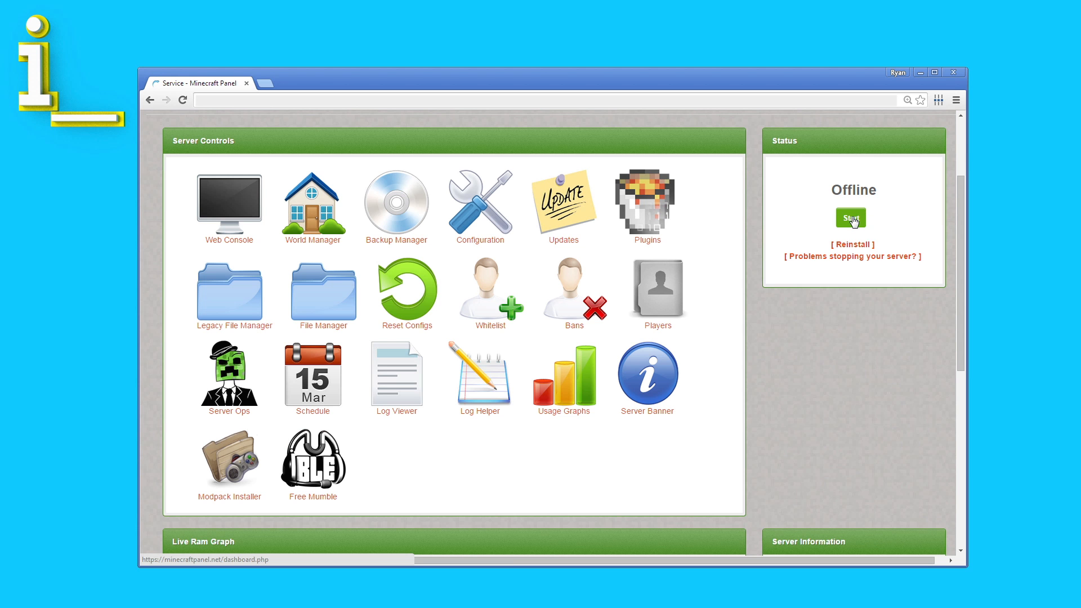
pyautogui.click(850, 218)
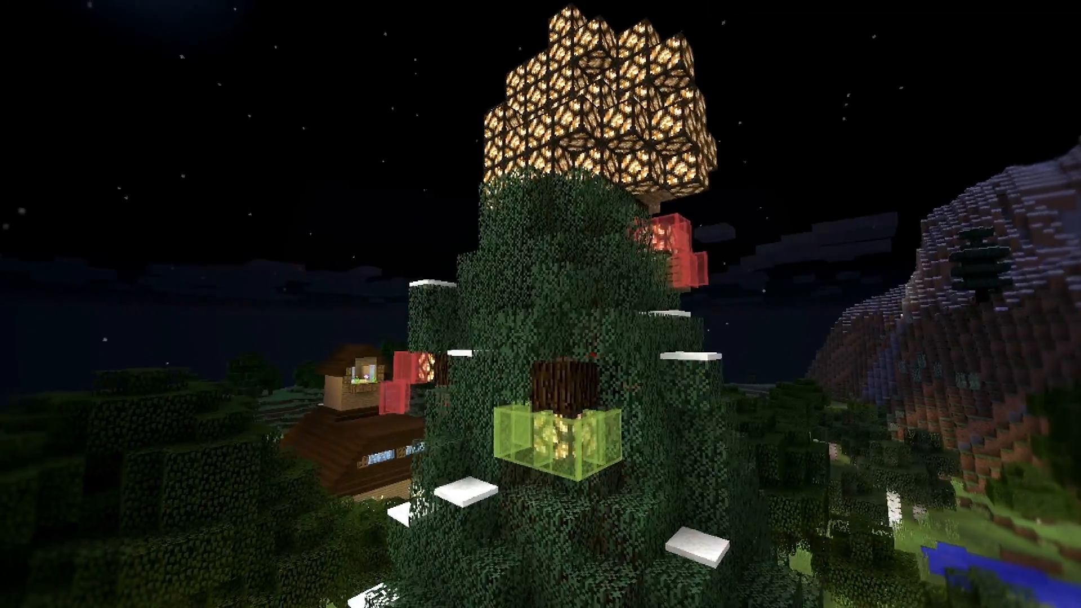
pyautogui.moveTo(540, 305)
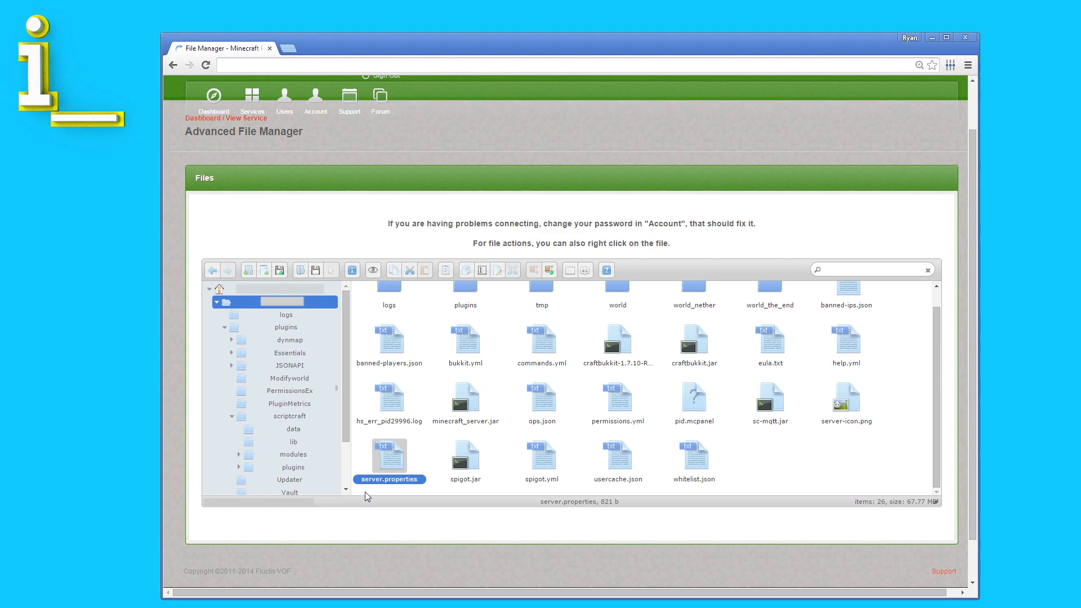
# - Open server.properties with the Edit file option in File Manager
pyautogui.rightClick(389, 457)
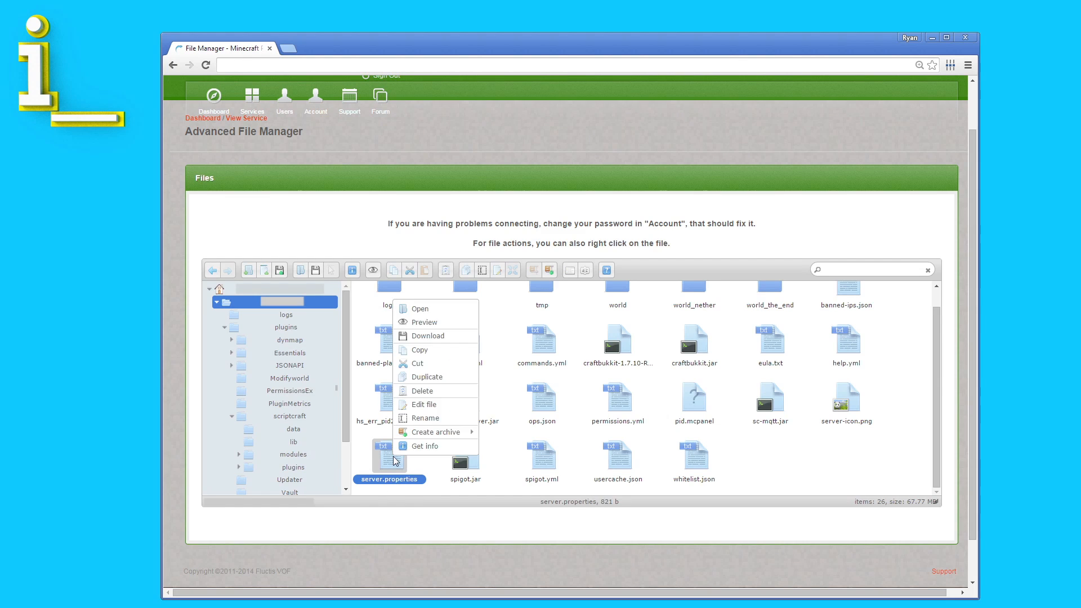
pyautogui.click(424, 404)
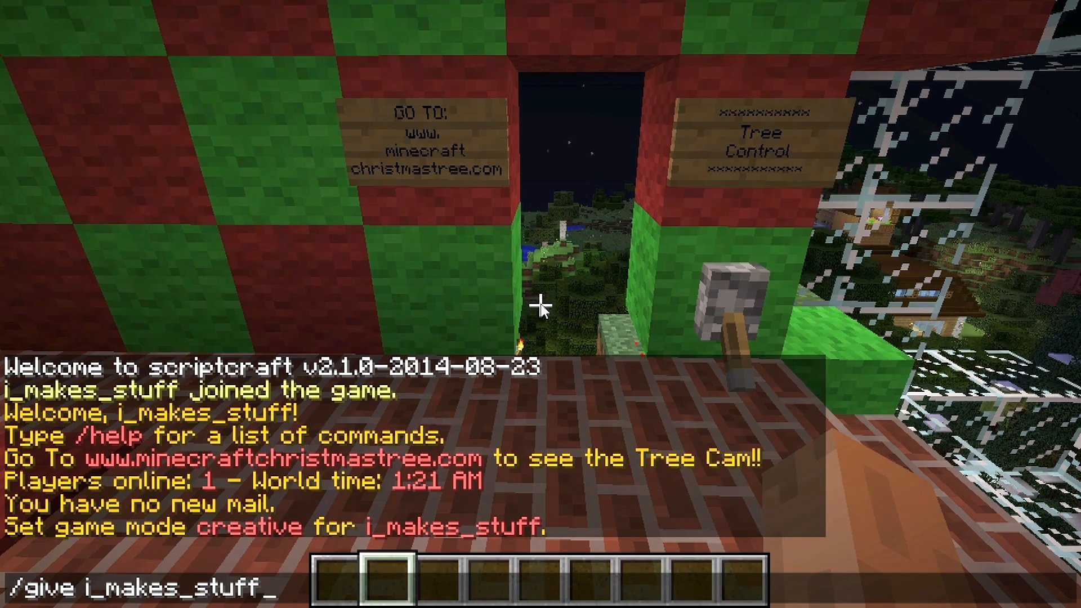
# - Give yourself command blocks and set two of them to 'say on' and 'say off'
pyautogui.press('enter')
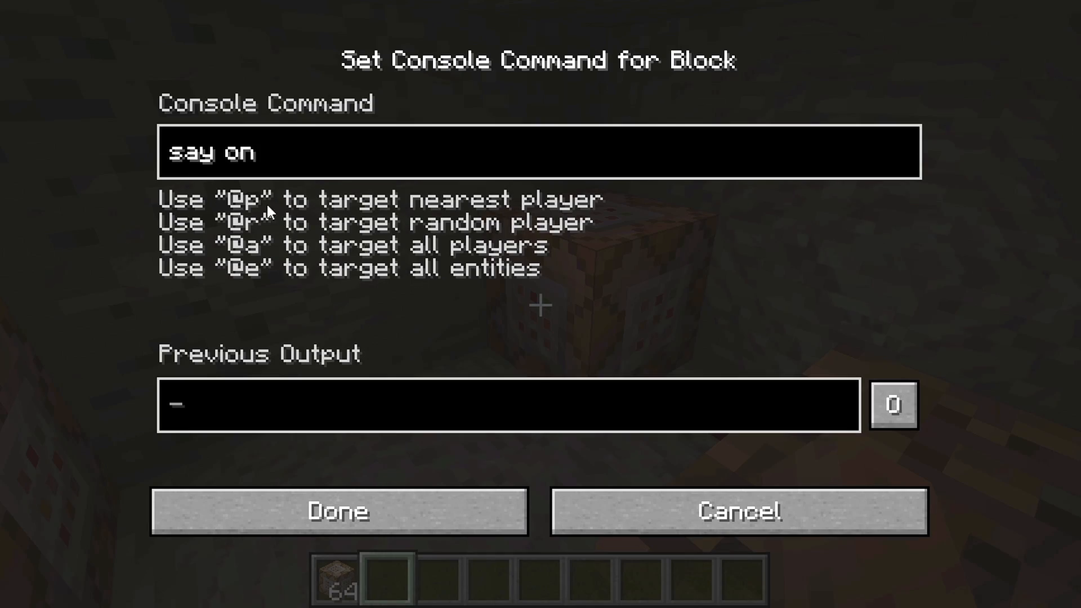
pyautogui.click(337, 512)
pyautogui.write('say off')
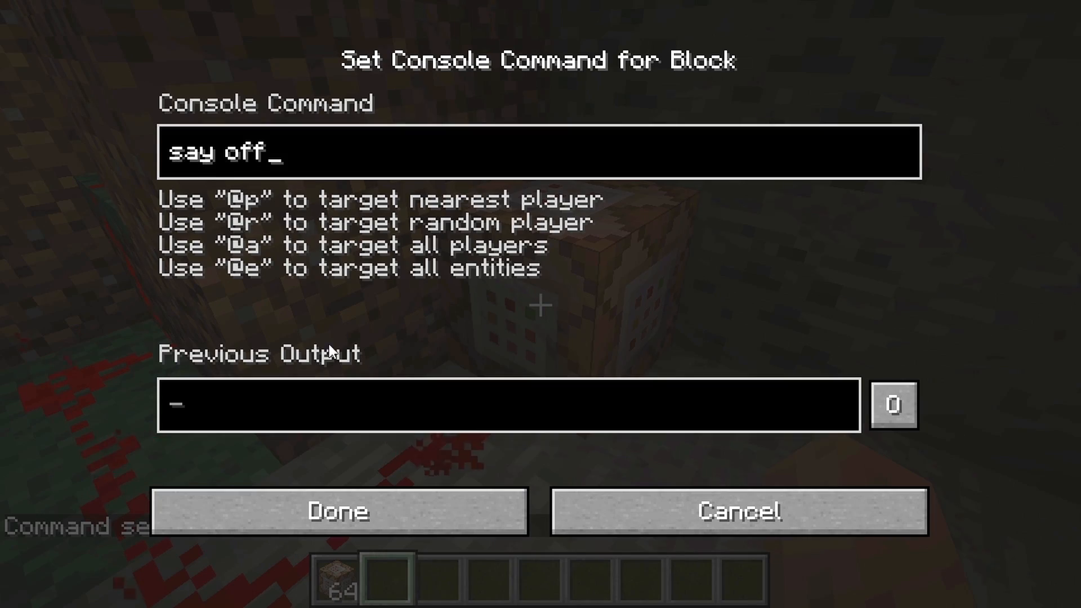
pyautogui.click(338, 511)
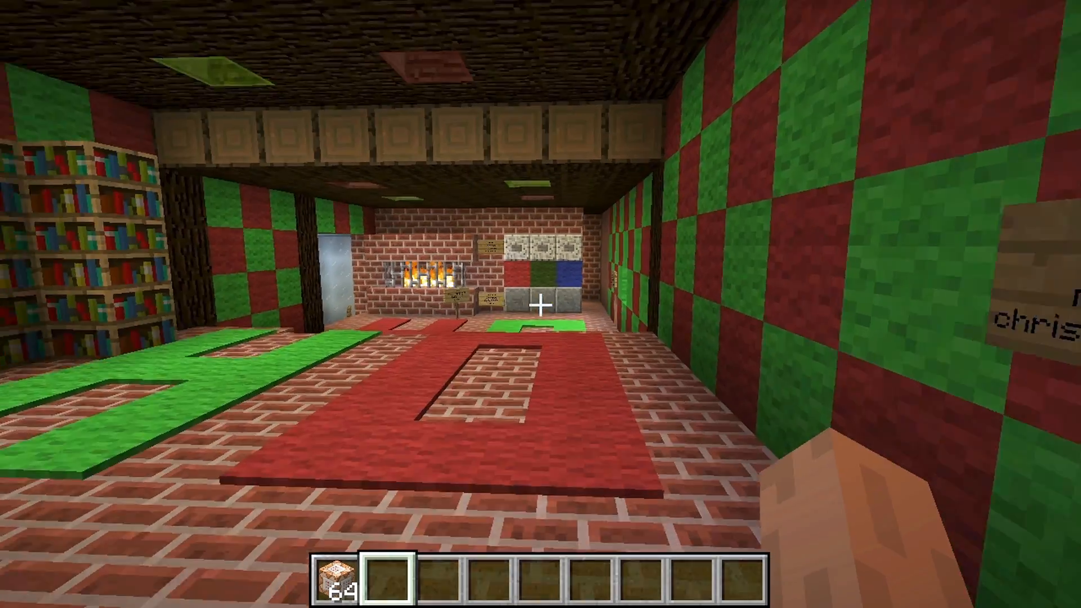
pyautogui.moveTo(540, 304)
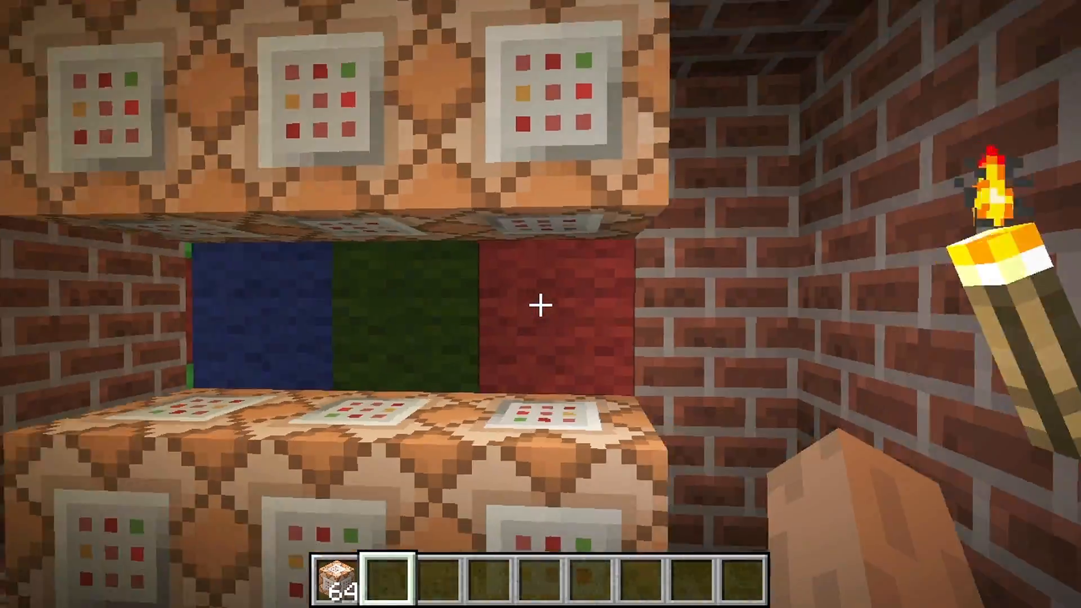
pyautogui.moveTo(540, 304)
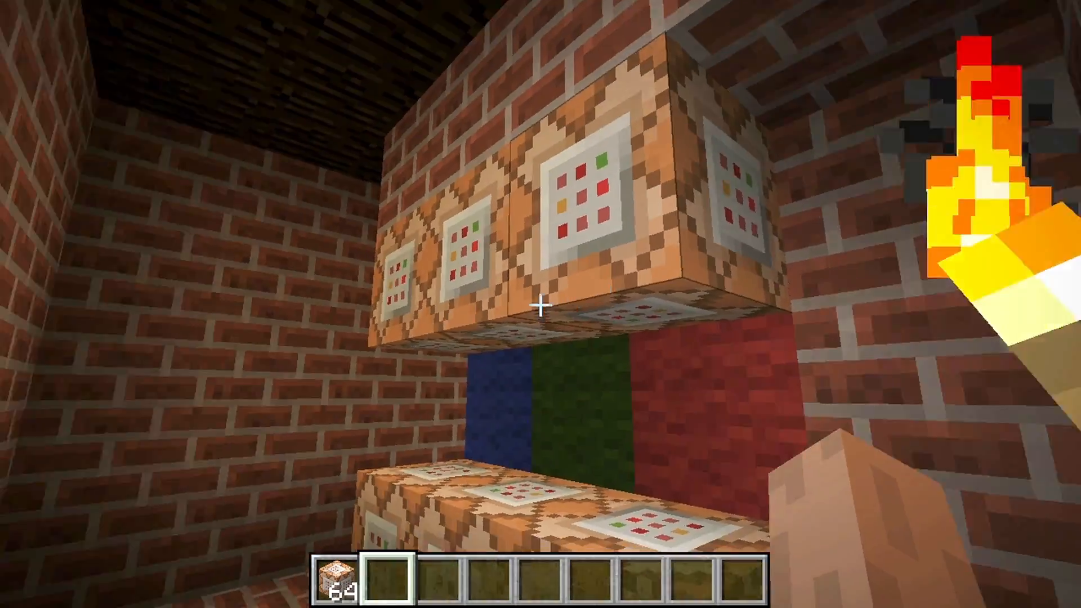
pyautogui.moveTo(541, 304)
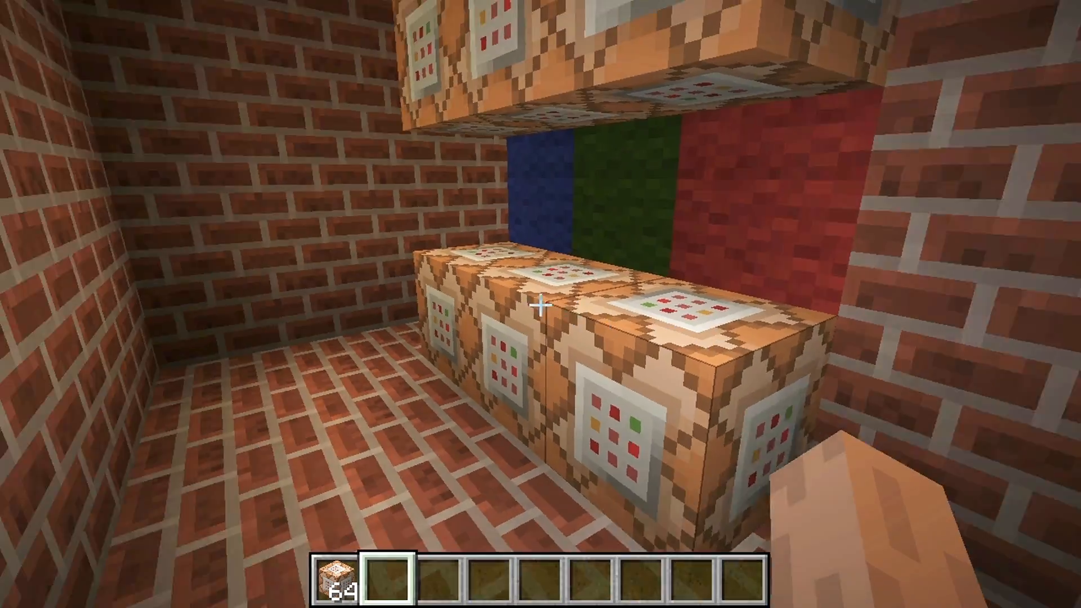
pyautogui.moveTo(540, 304)
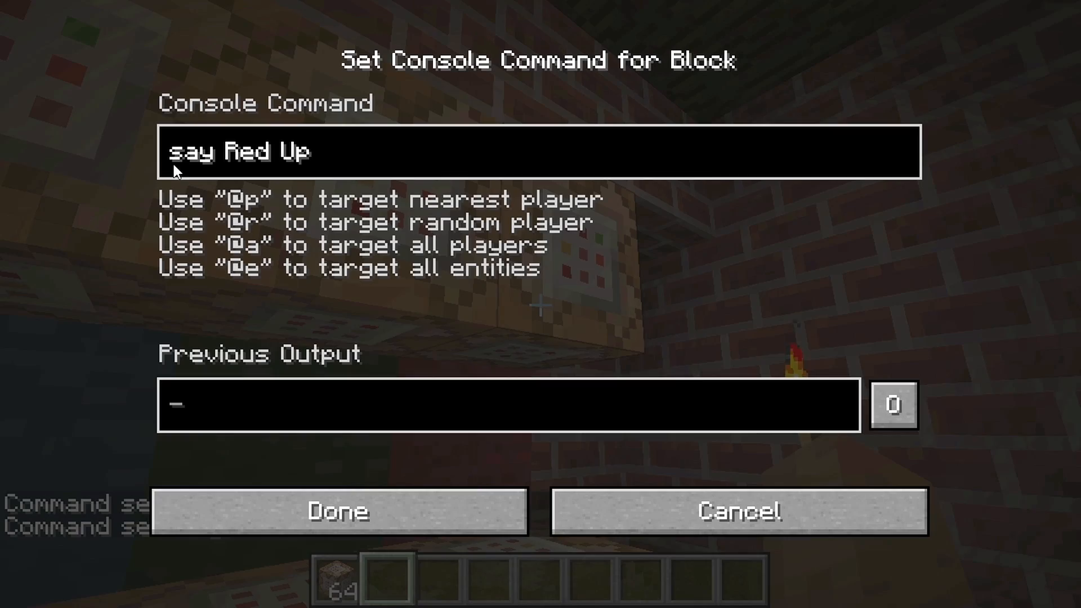
# - Set the command blocks above and below the red wool to 'say Red Up' and 'say Red Down'
pyautogui.click(338, 511)
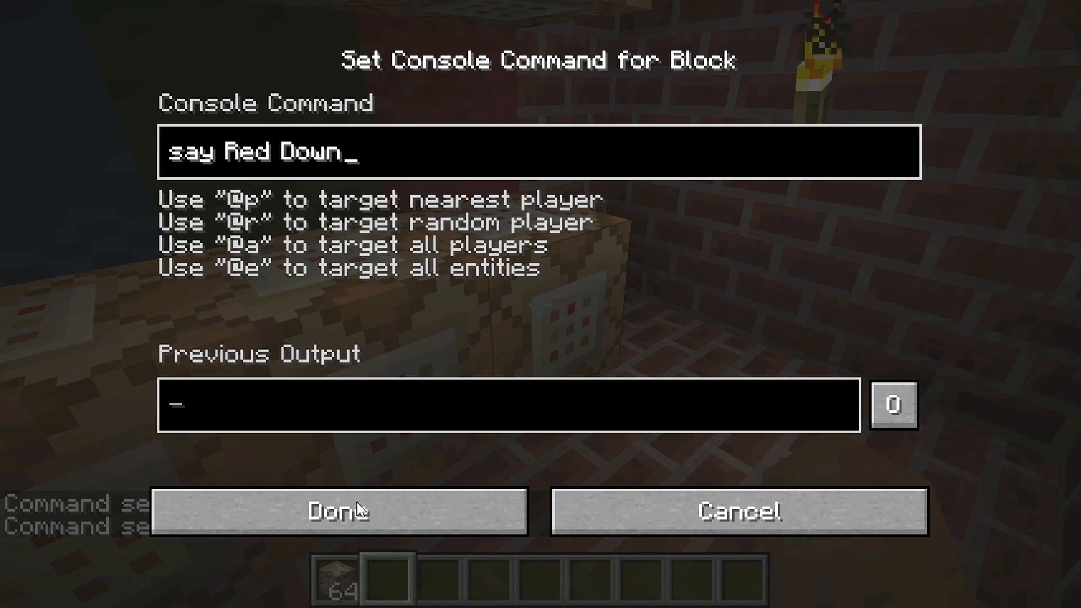
pyautogui.click(338, 510)
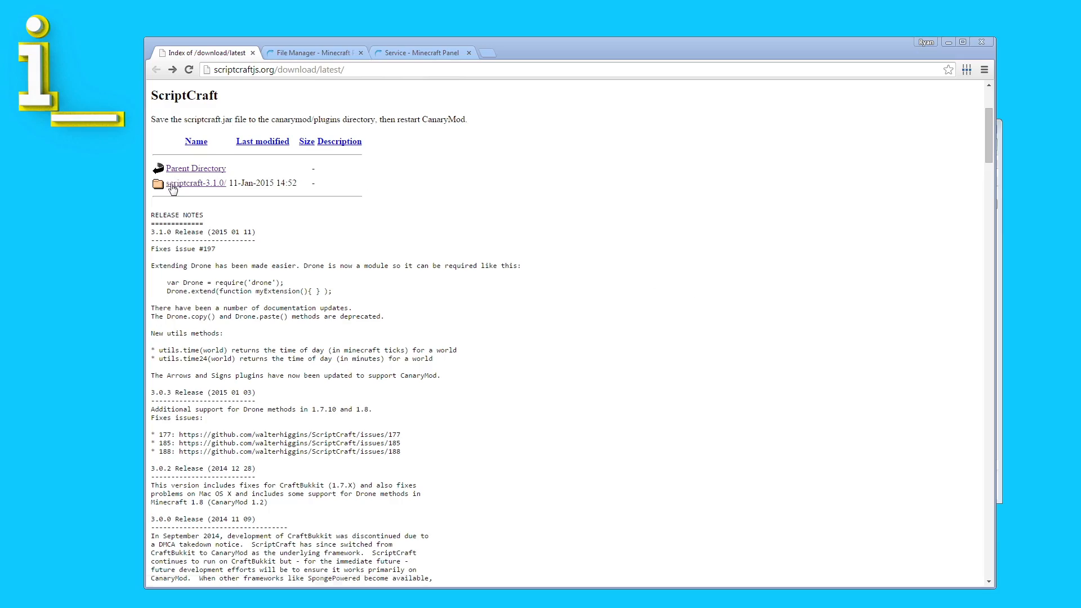
# - Download scriptcraft.jar from the scriptcraft-3.1.0 release folder
pyautogui.click(196, 182)
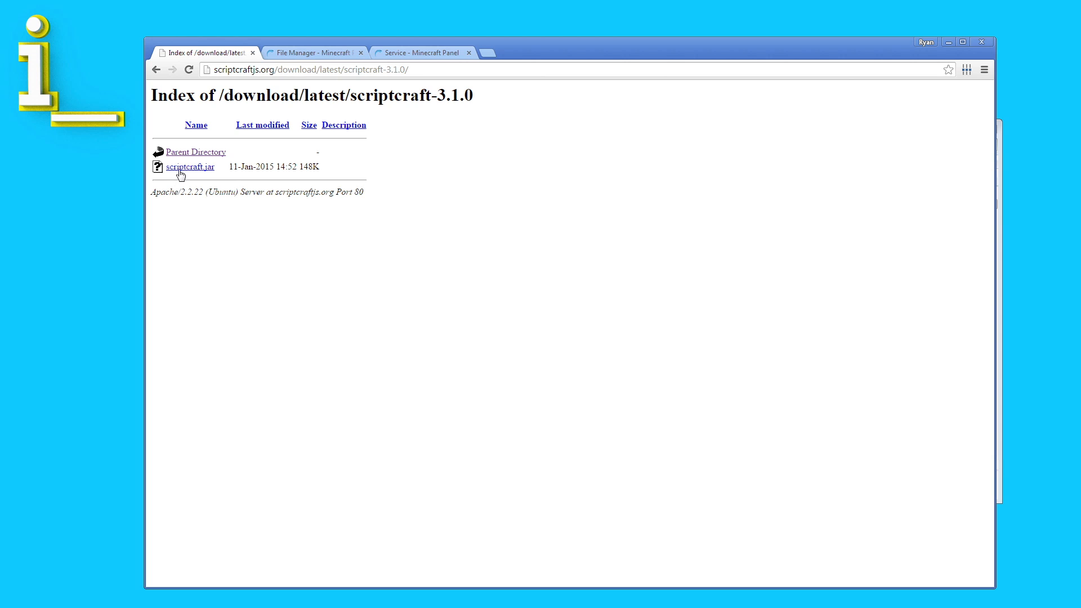
pyautogui.click(189, 166)
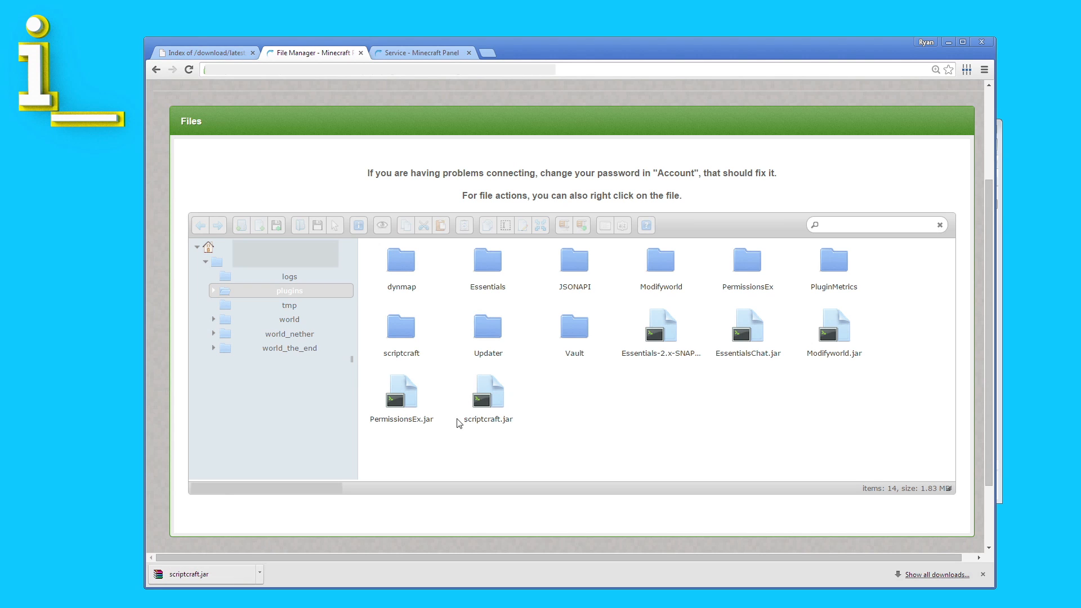
pyautogui.moveTo(522, 385)
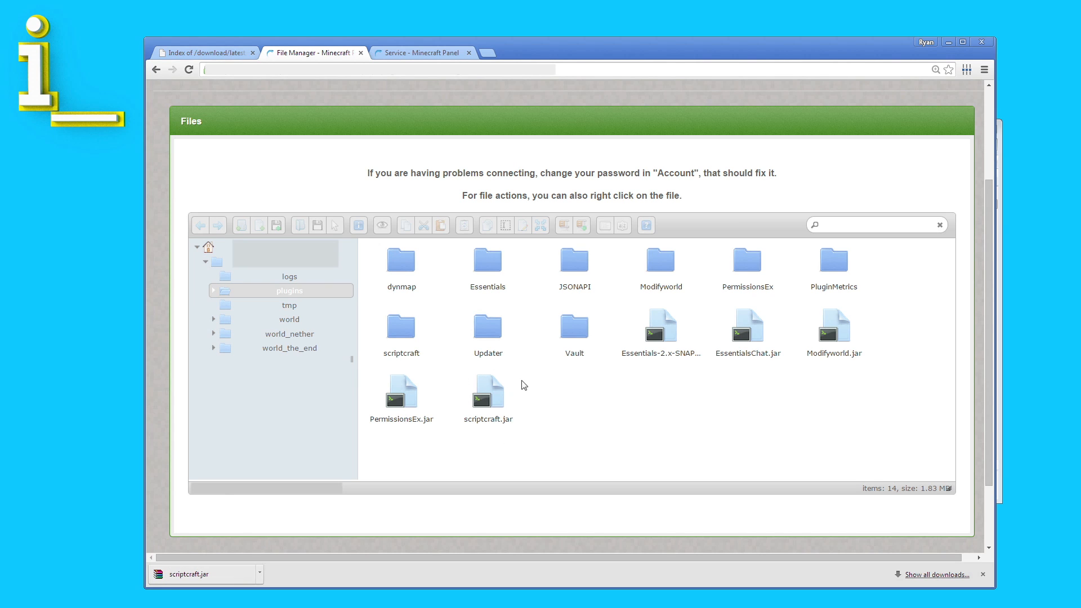
pyautogui.moveTo(446, 400)
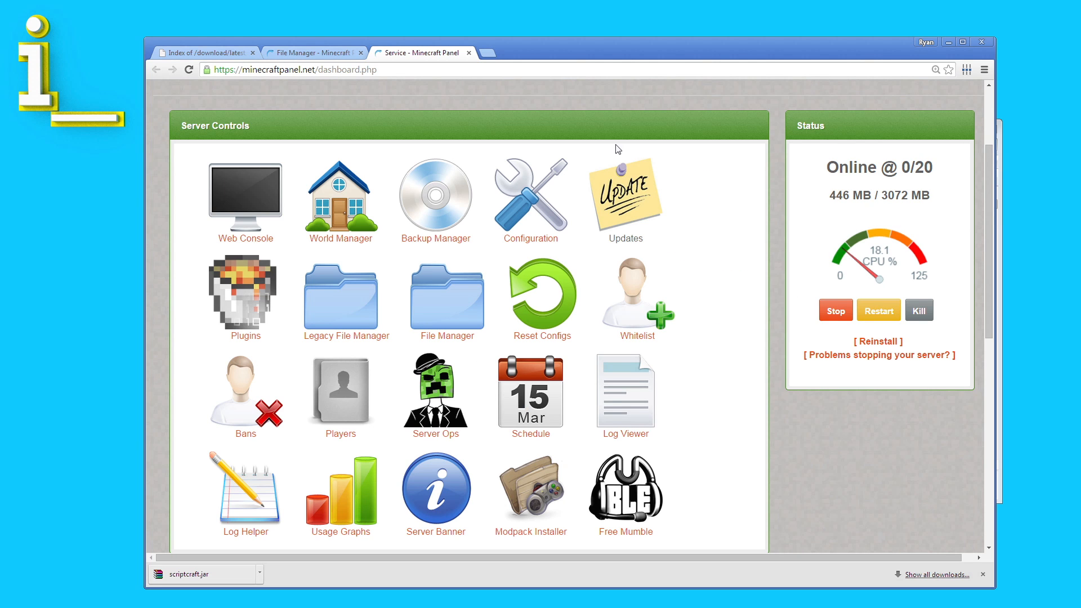
pyautogui.moveTo(818, 298)
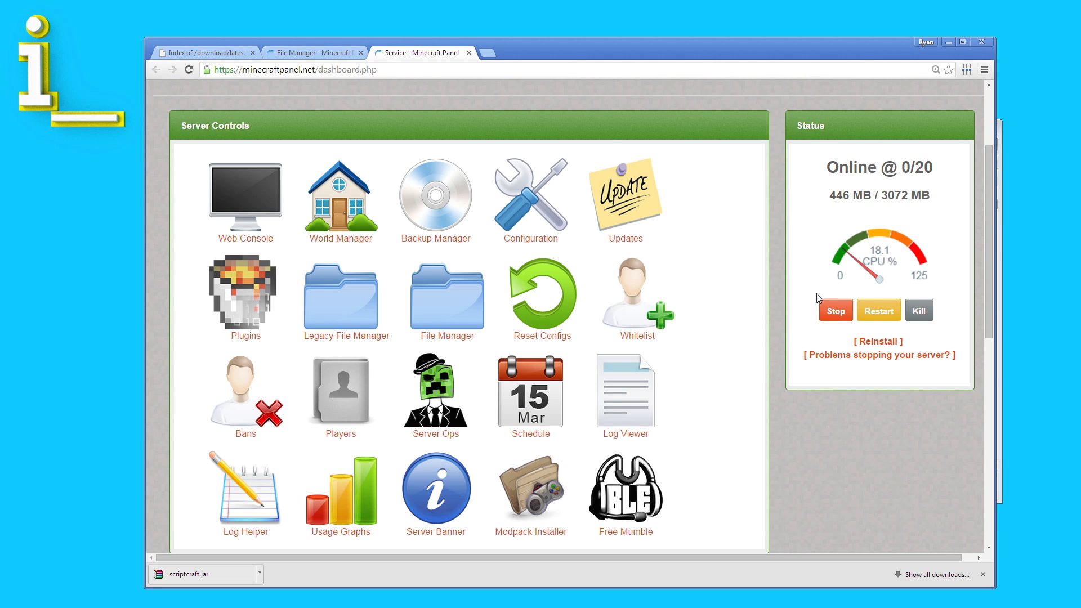
# - Restart the server from the Status section of the Service dashboard
pyautogui.click(878, 310)
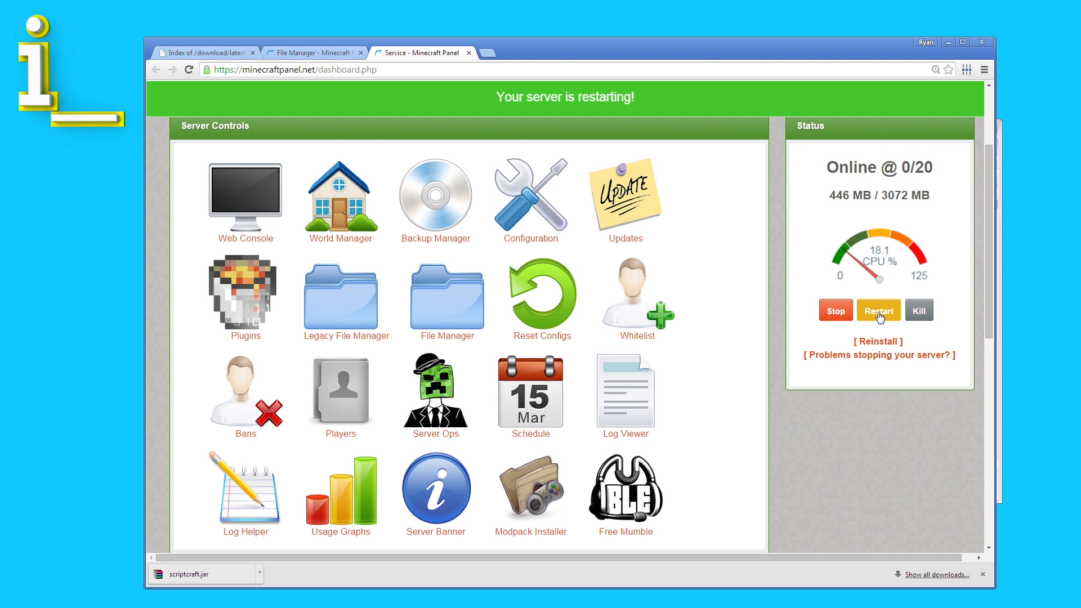
pyautogui.moveTo(797, 449)
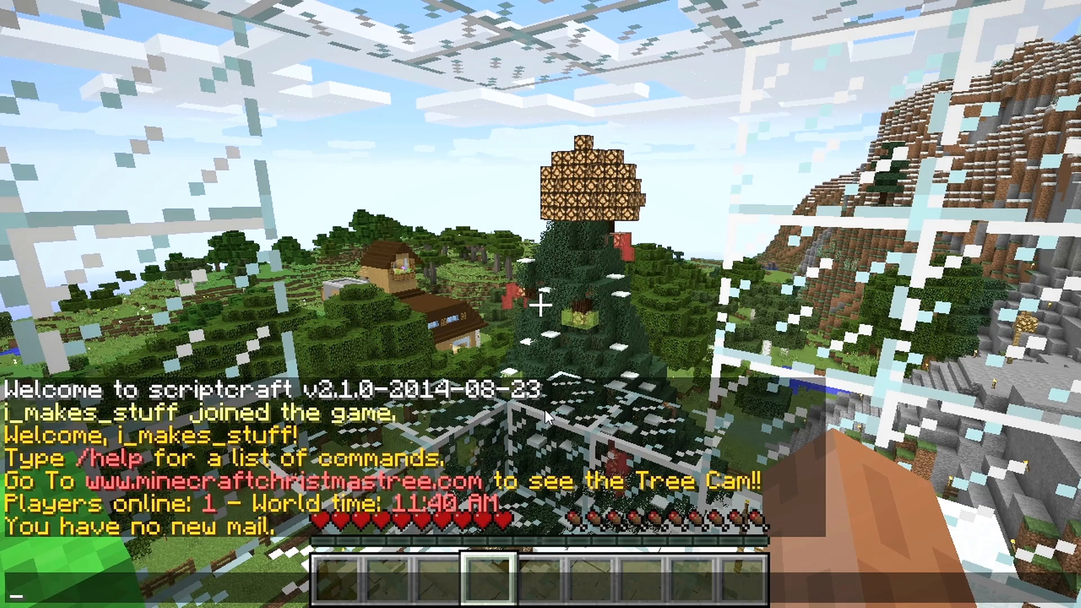
# - Run /js echo('hello') in chat
pyautogui.write('/j')
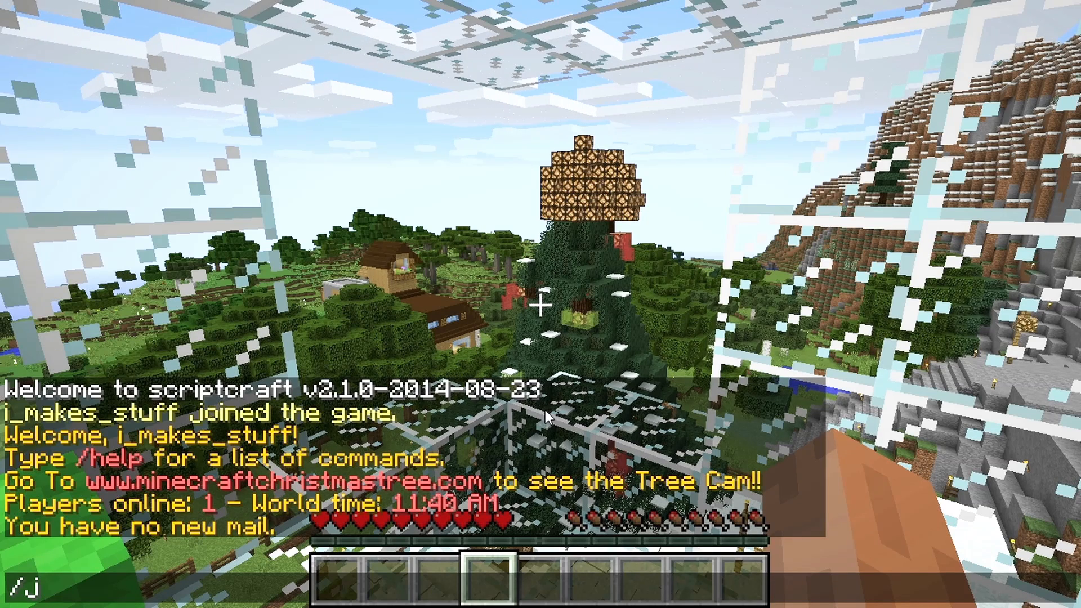
pyautogui.write('s')
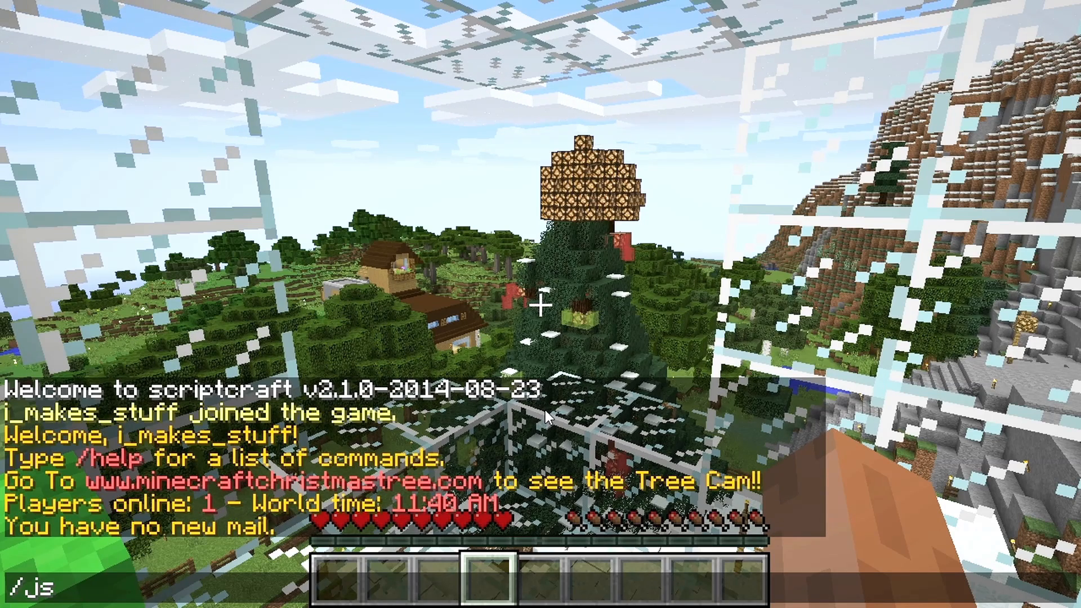
pyautogui.write('ech')
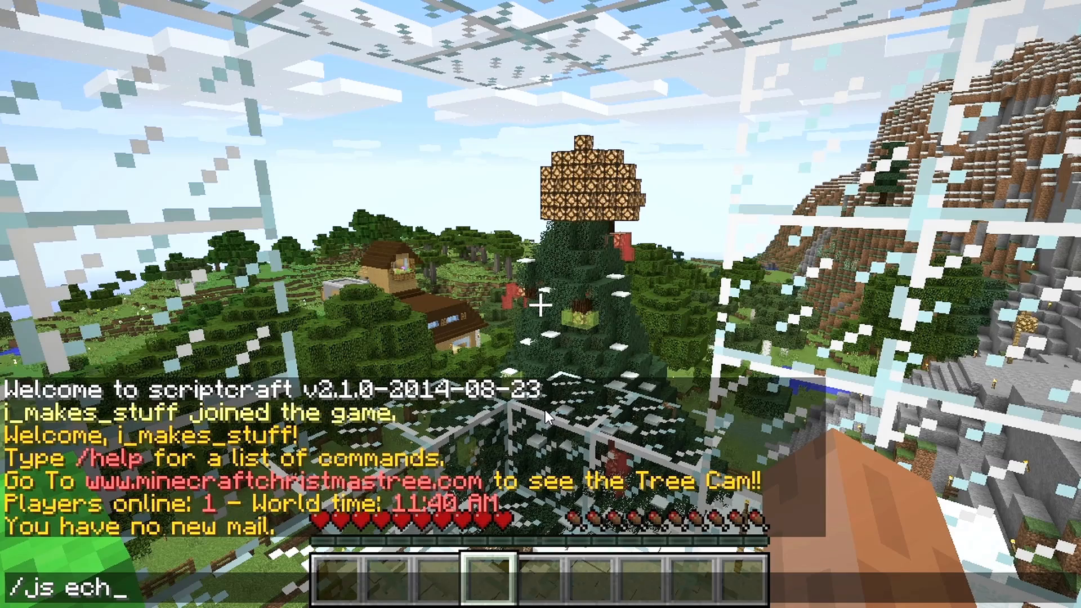
pyautogui.write("o('hello')")
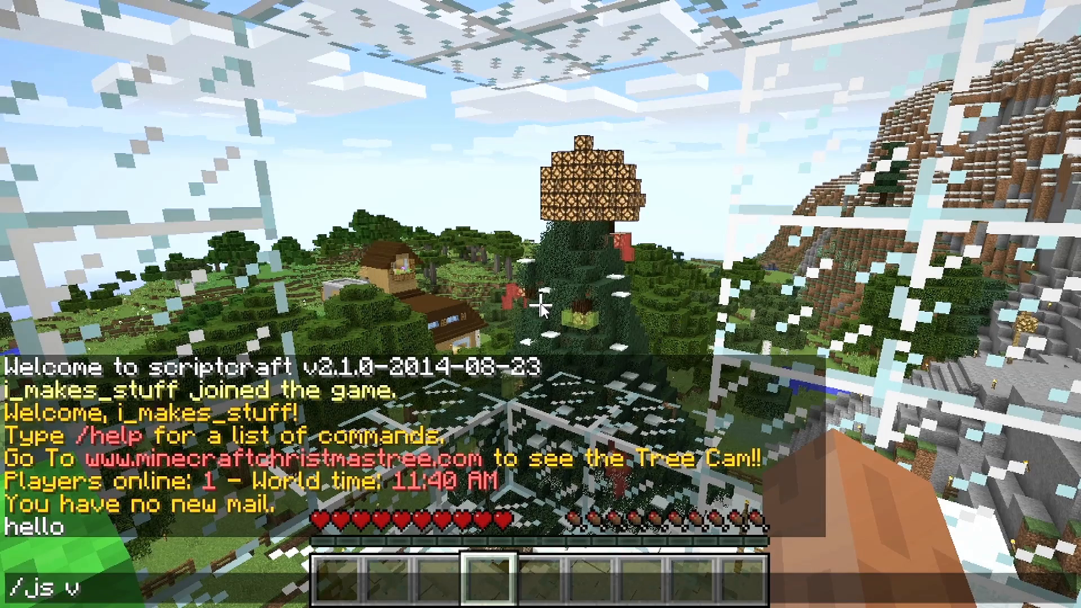
# - Store 'i am a message' in a message variable and echo it with /js
pyautogui.write("ar message = '")
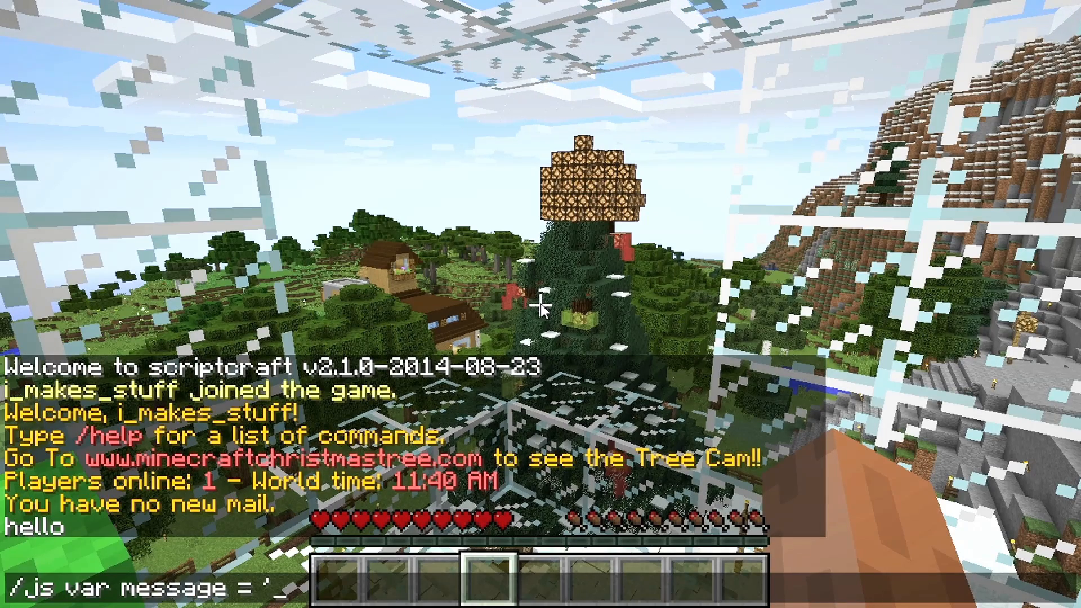
pyautogui.write("i am a message'")
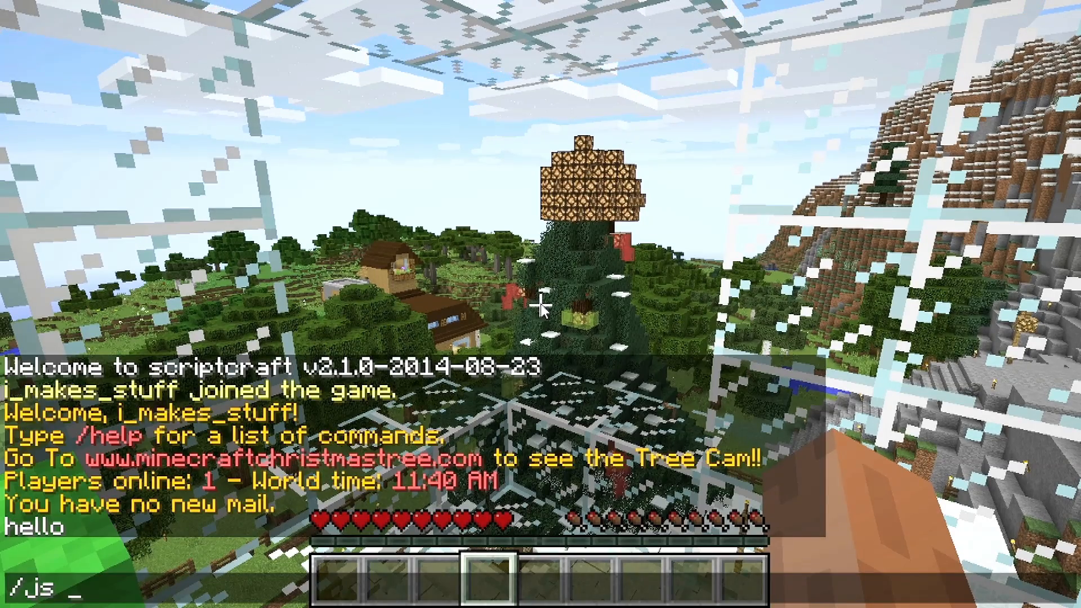
pyautogui.write('echo(message)')
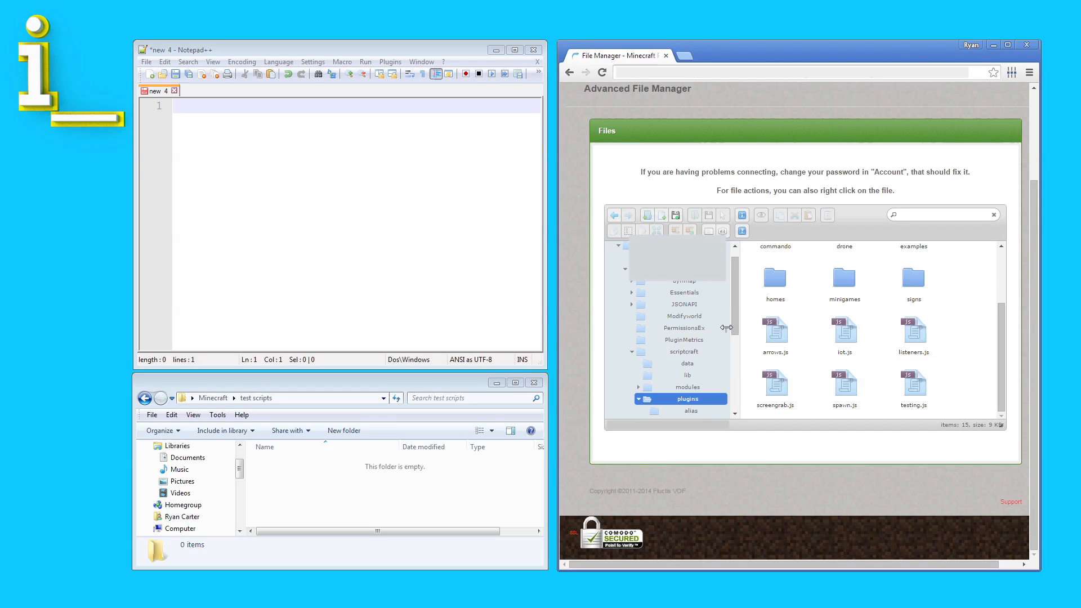
# - Write custom.js exporting ourCustomFunction and select it in the upload dialog
pyautogui.scroll(-3)
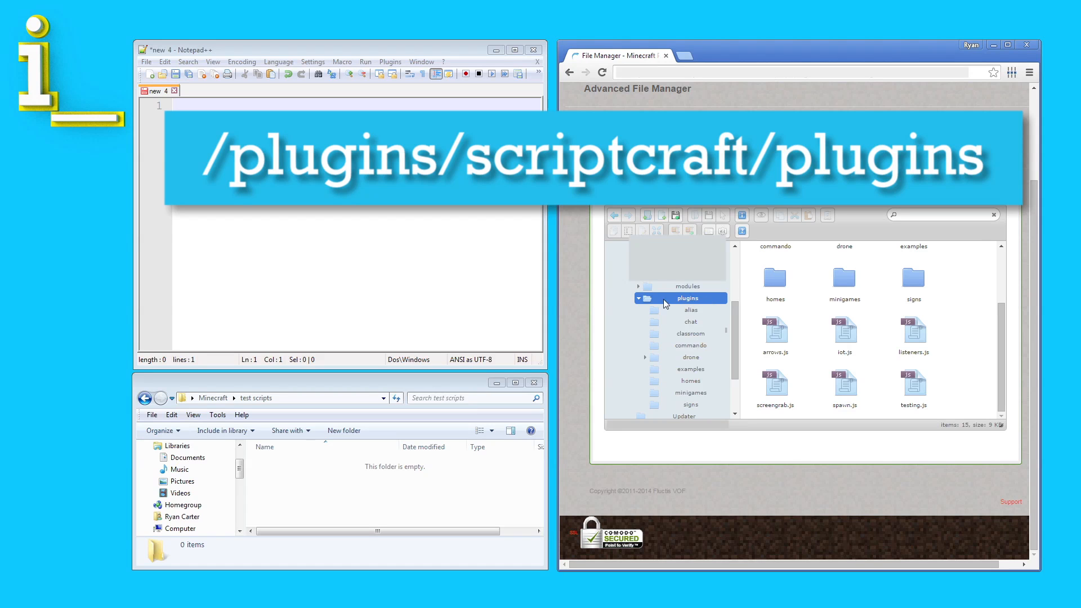
pyautogui.moveTo(715, 301)
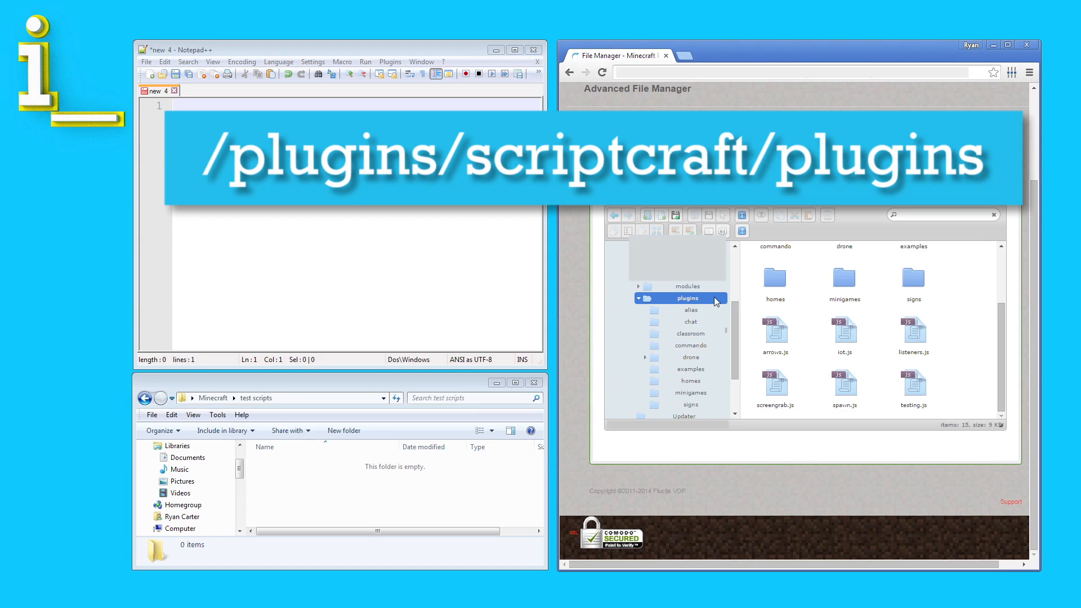
pyautogui.write('exports.ourCustomFunction = function (msg) {')
pyautogui.write('echo("Running function, your message is below");')
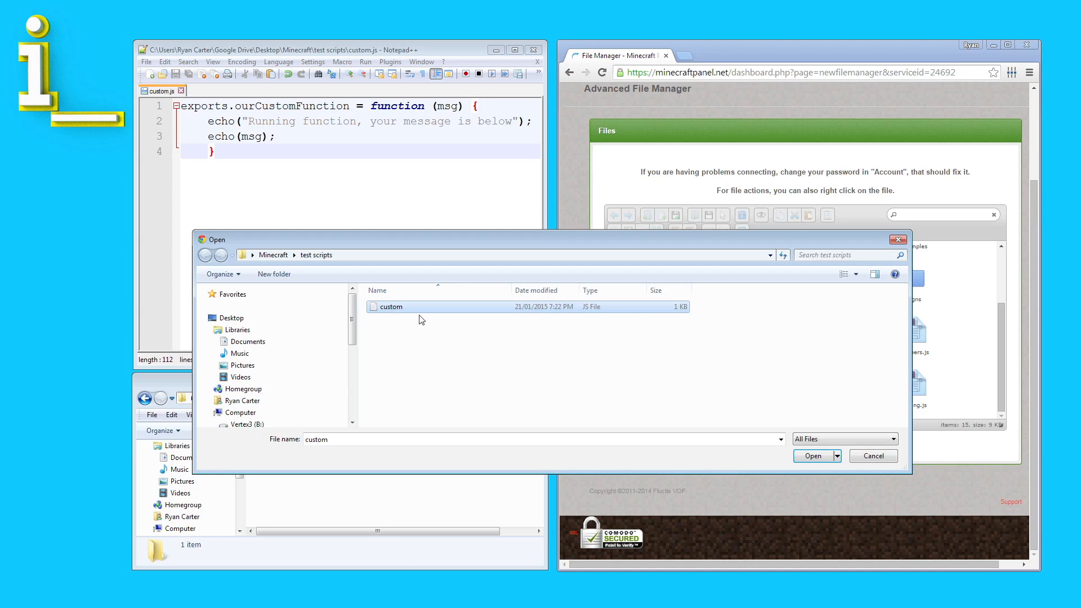
pyautogui.click(864, 319)
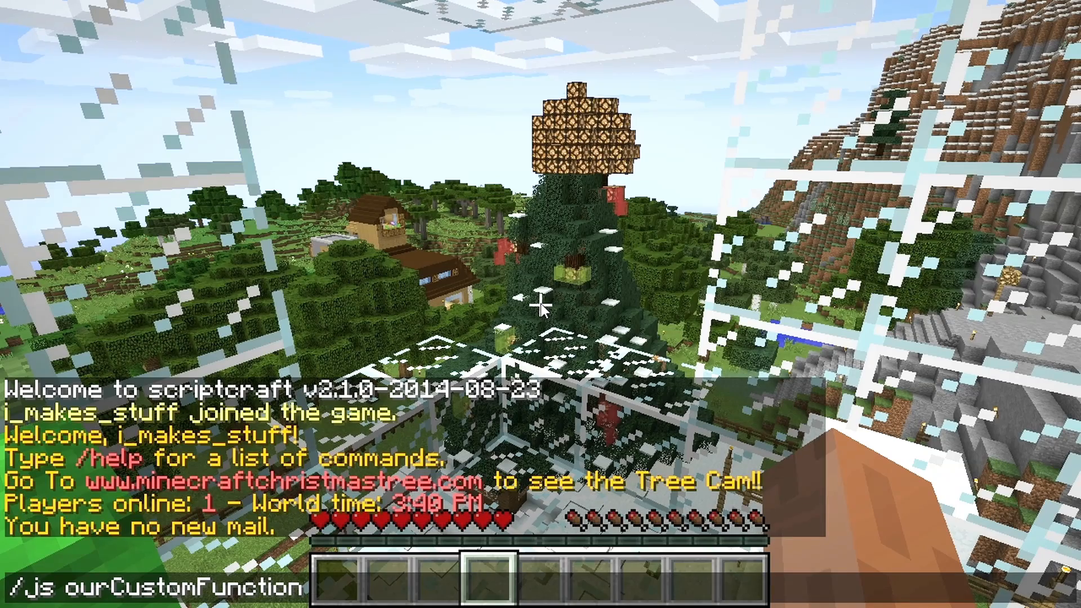
# - Enter /js ourCustomFunction("testing function now") in chat
pyautogui.write('("testing functio')
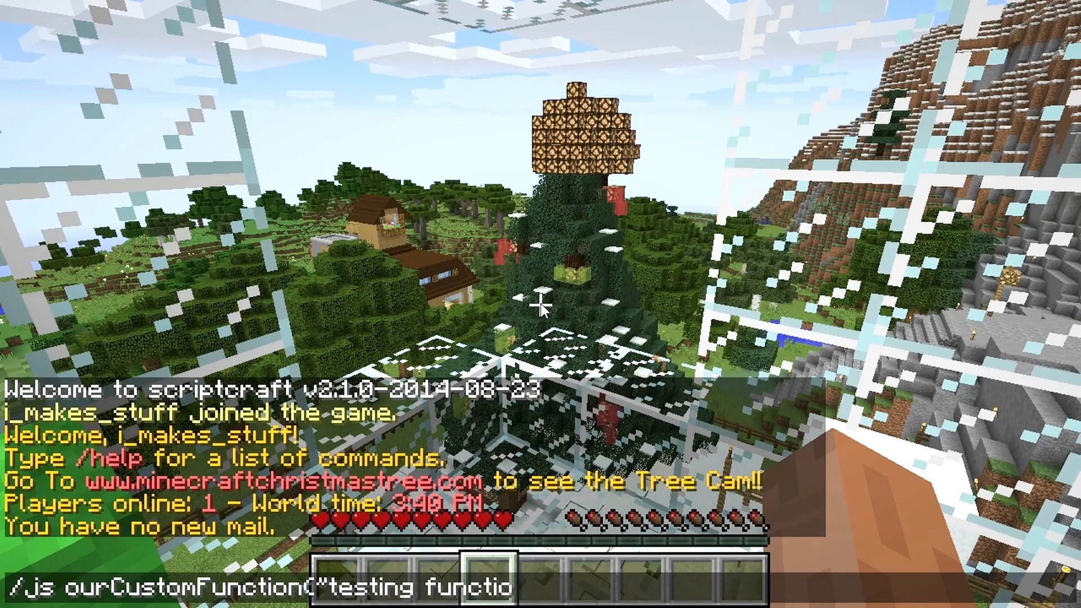
pyautogui.write('now")')
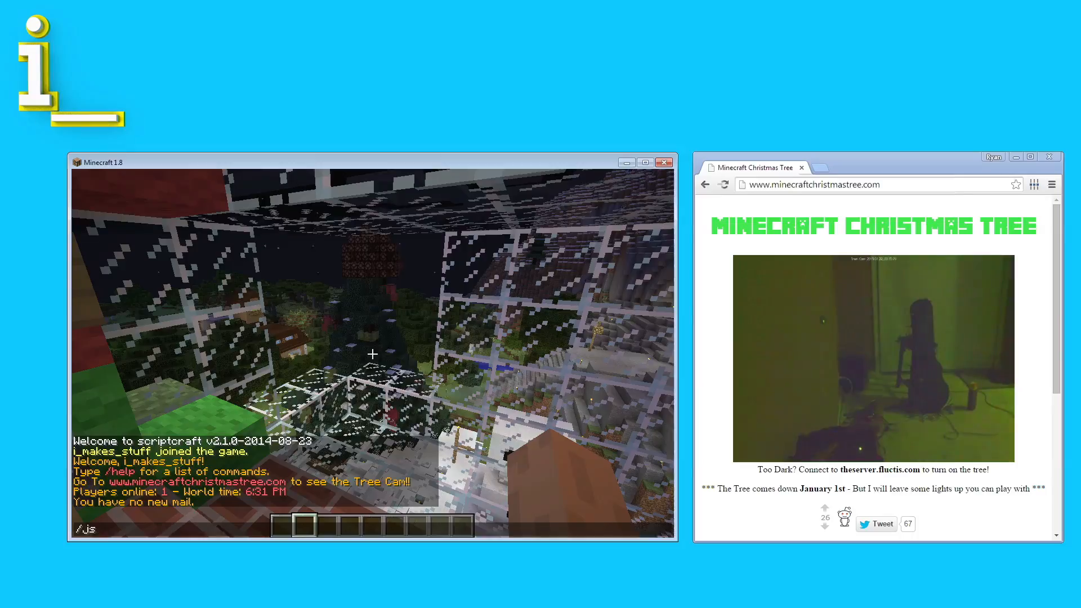
# - Light the real tree with /js bulbcontrolHttp('lighton') in chat, then type /js bulbcontrolHttp("lightoff")
pyautogui.write('bulbcont')
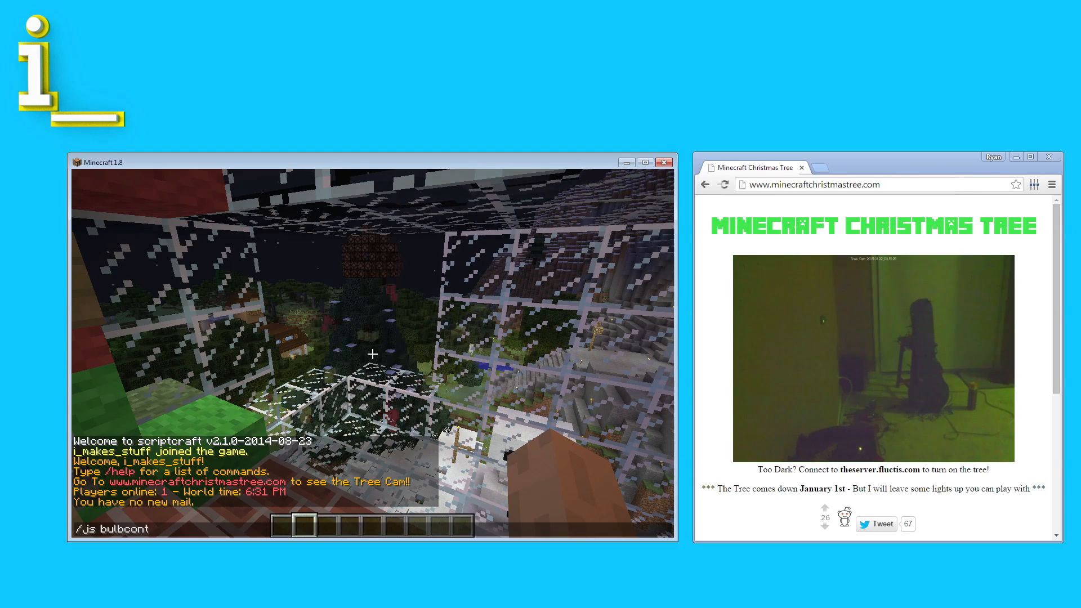
pyautogui.write('rolHttp')
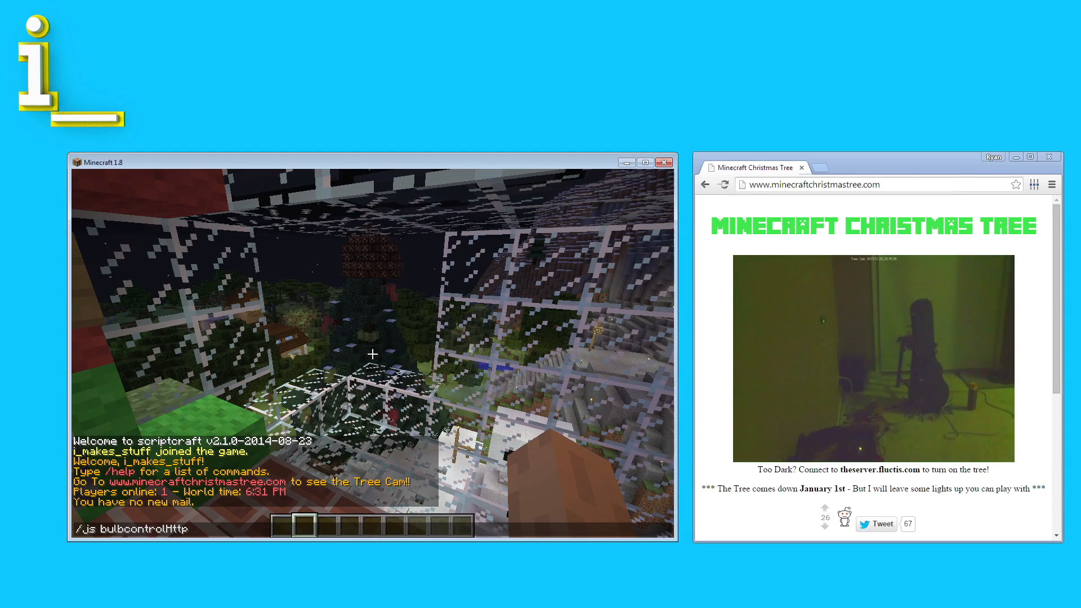
pyautogui.write("('lighton'")
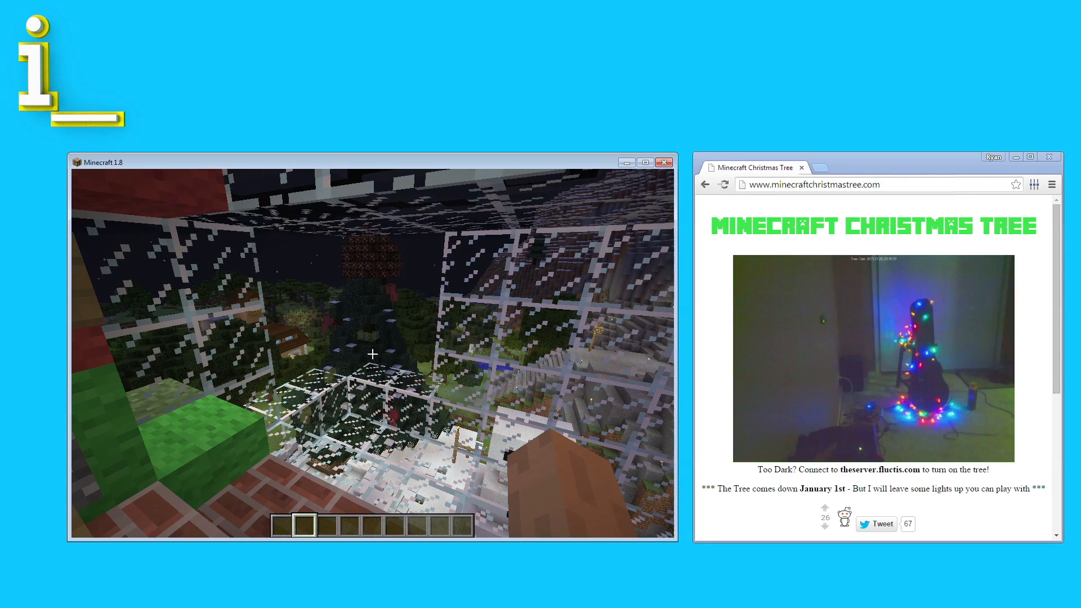
pyautogui.write('/js bulbcontrolHttp')
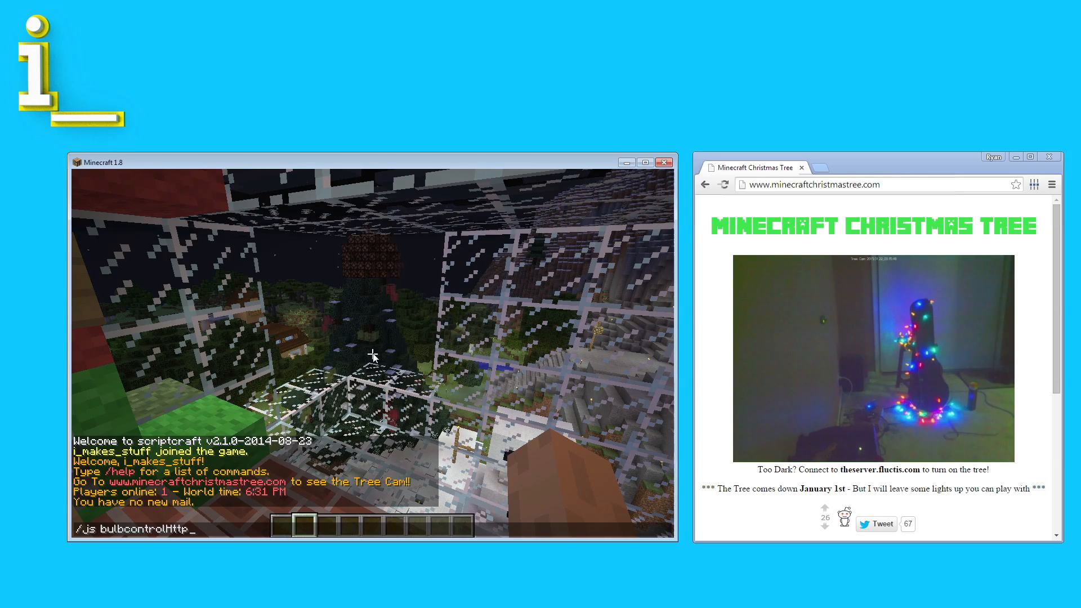
pyautogui.write('("lightoff")')
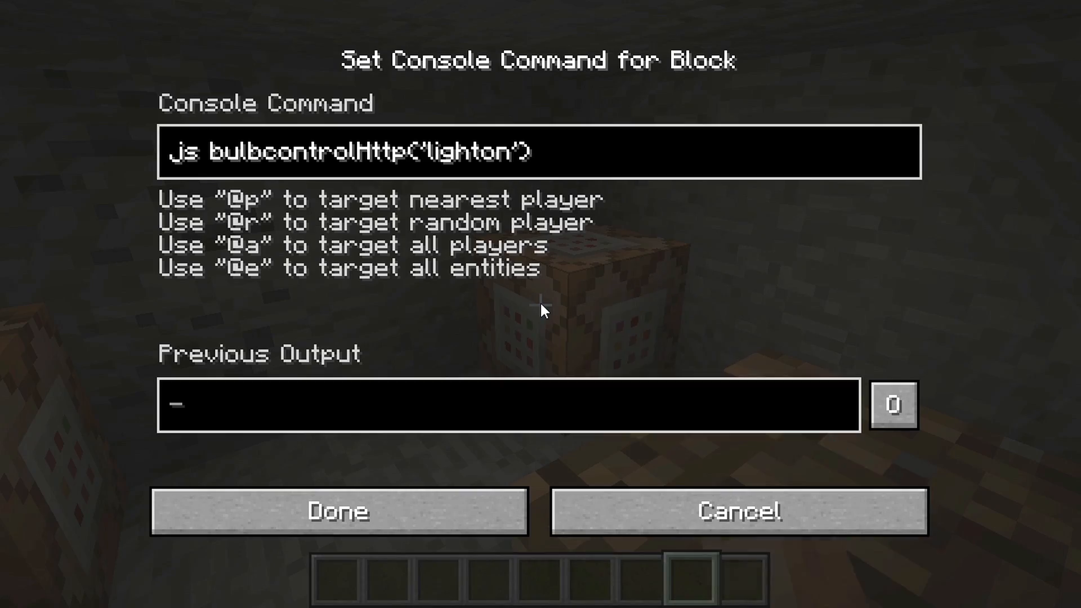
# - Confirm js bulbcontrolHttp('lighton') as the command block's console command
pyautogui.click(338, 512)
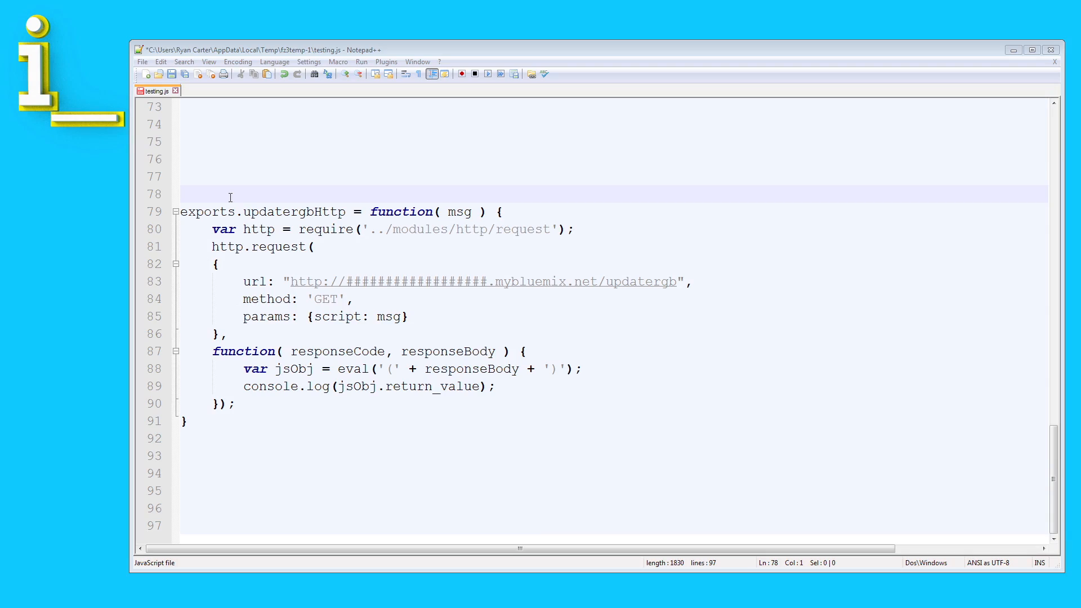
pyautogui.doubleClick(292, 212)
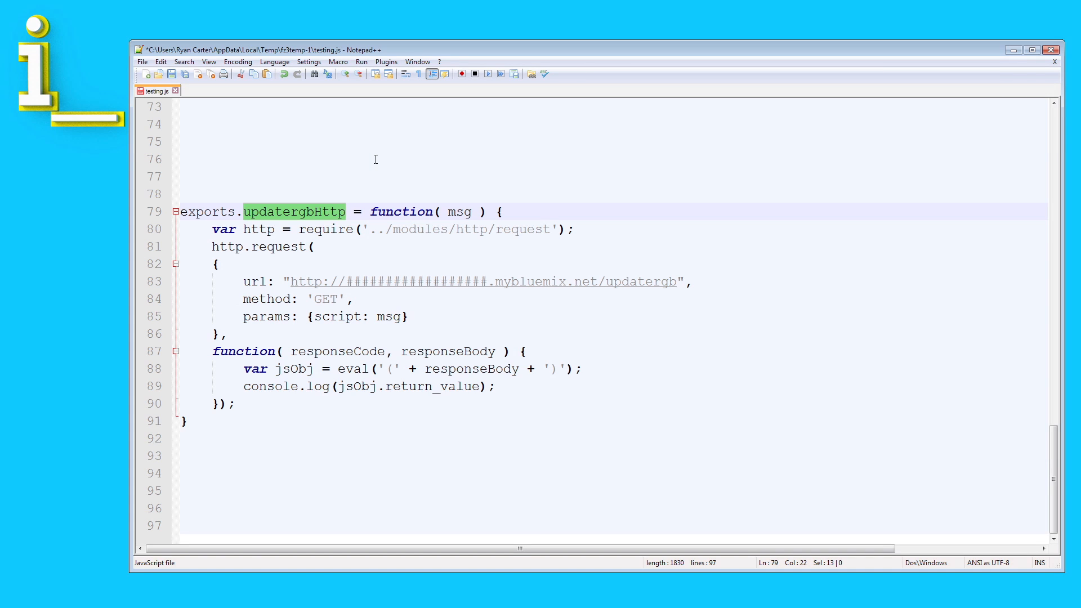
pyautogui.moveTo(380, 161)
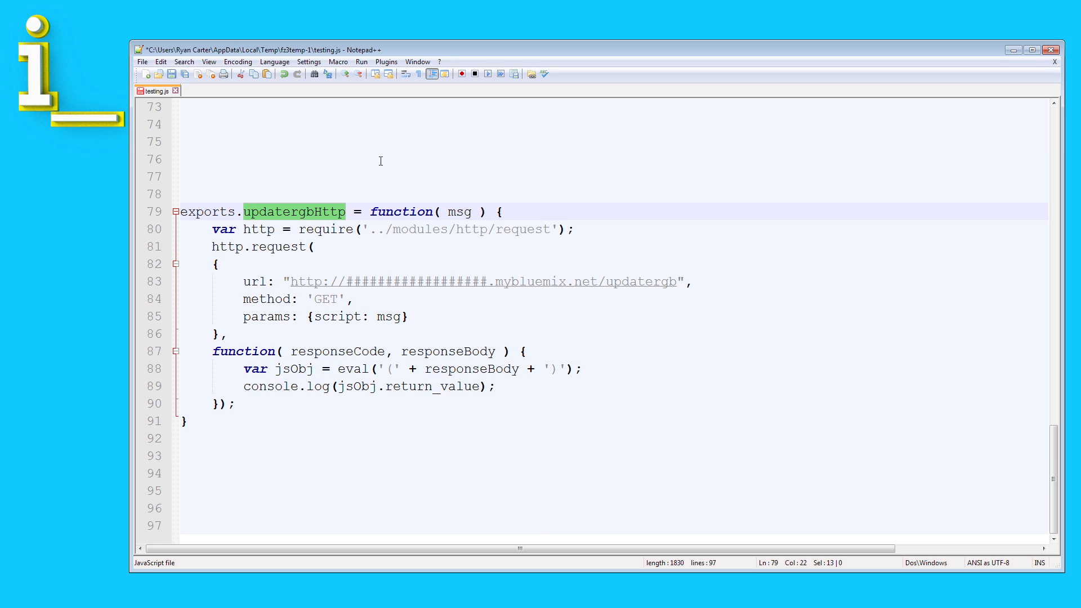
pyautogui.moveTo(654, 344)
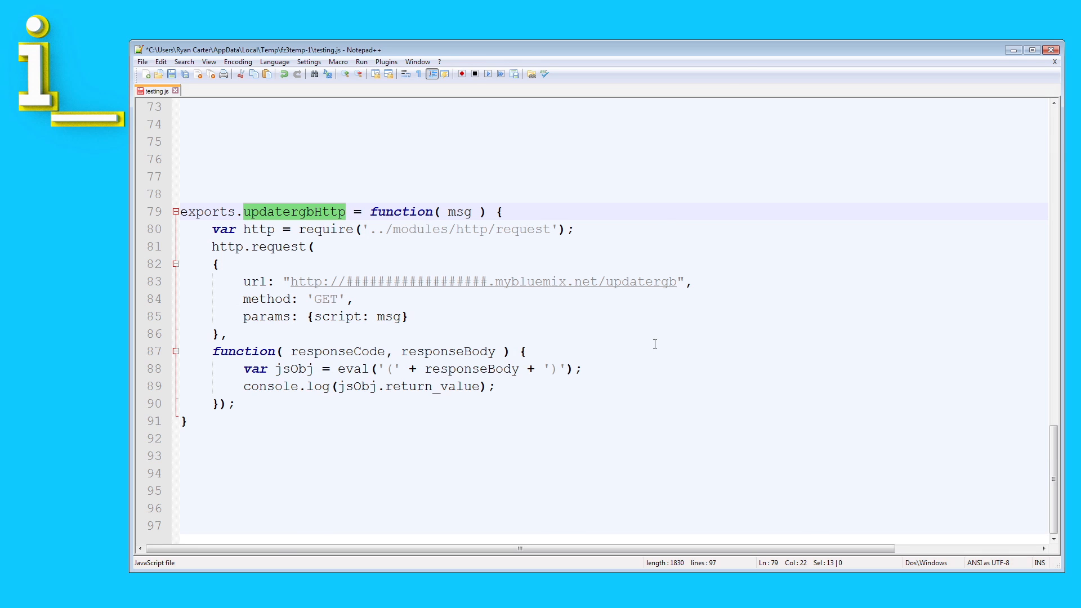